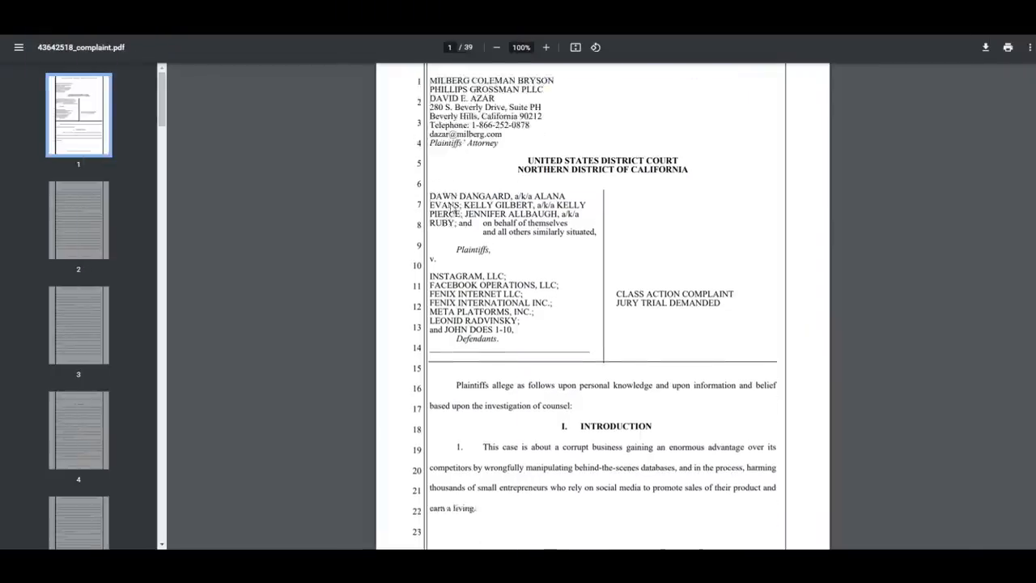
- Scroll through the complaint from page 1 down to the final jury demand and signature page
scroll("down", 3)
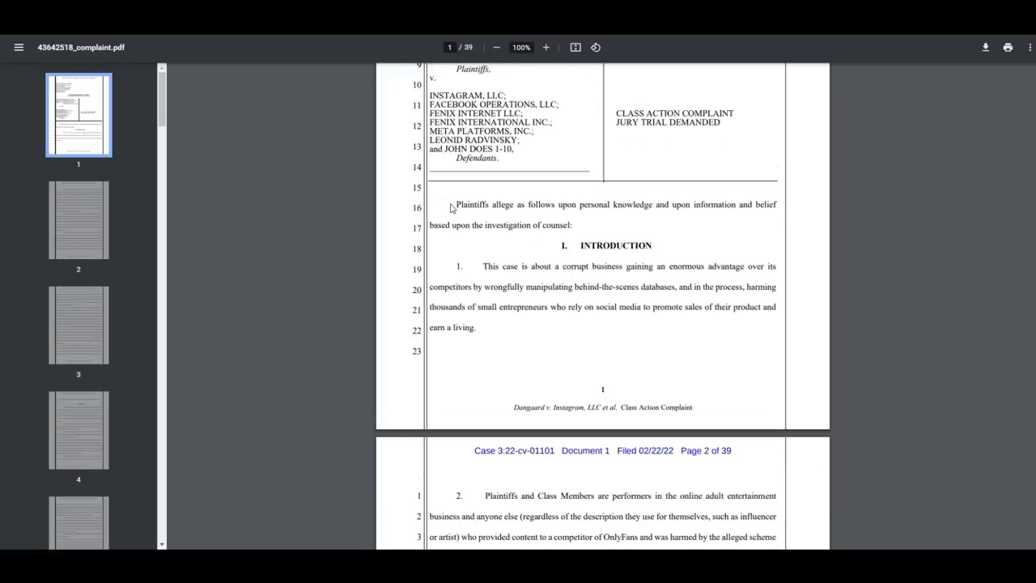
scroll("down", 3)
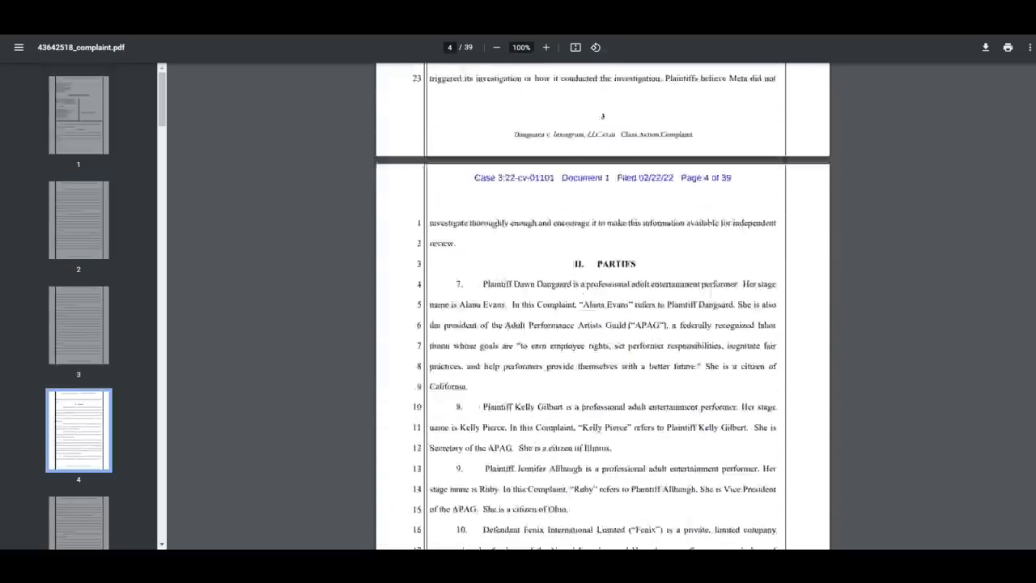
scroll("down", 3)
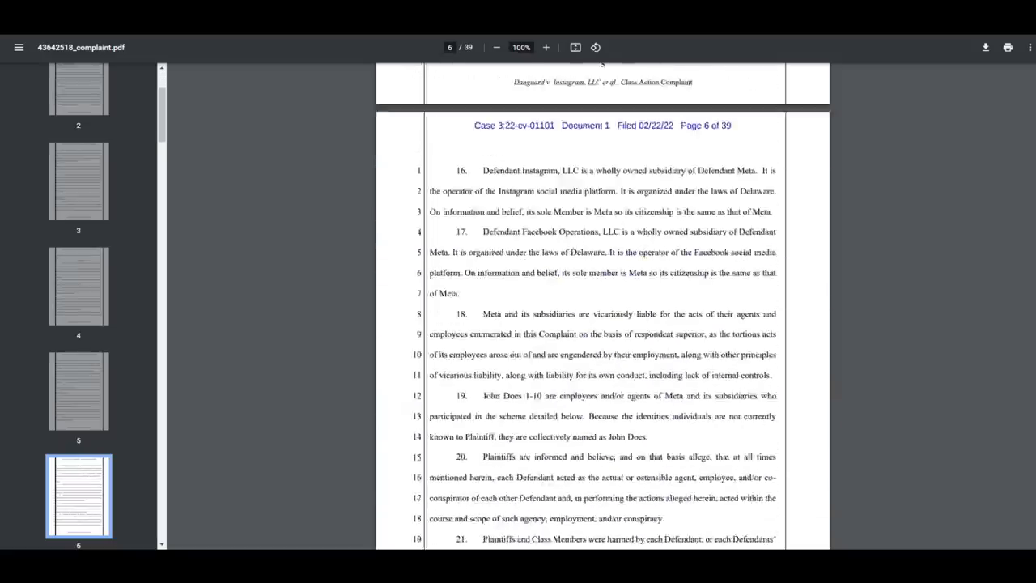
scroll("down", 3)
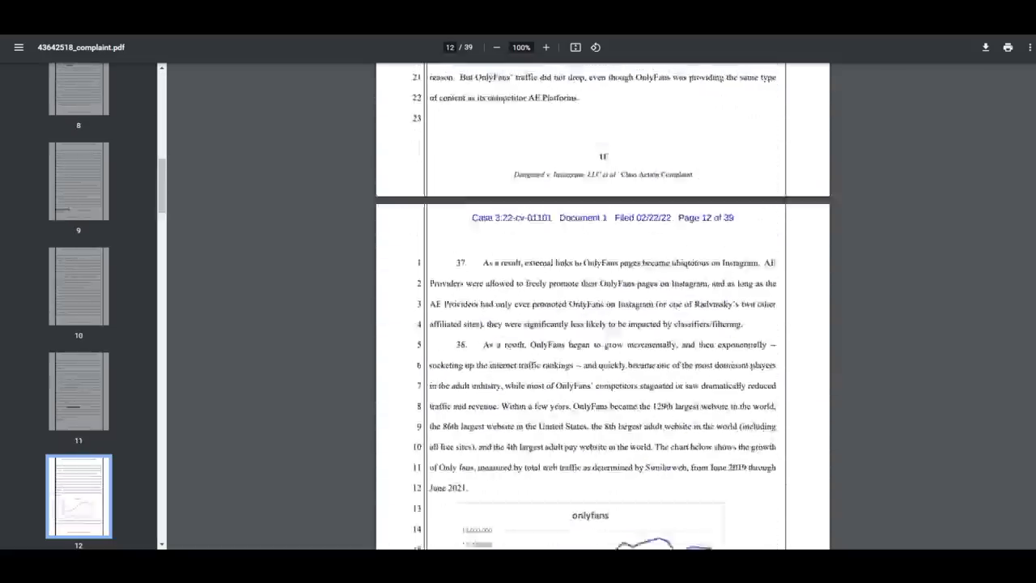
scroll("down", 3)
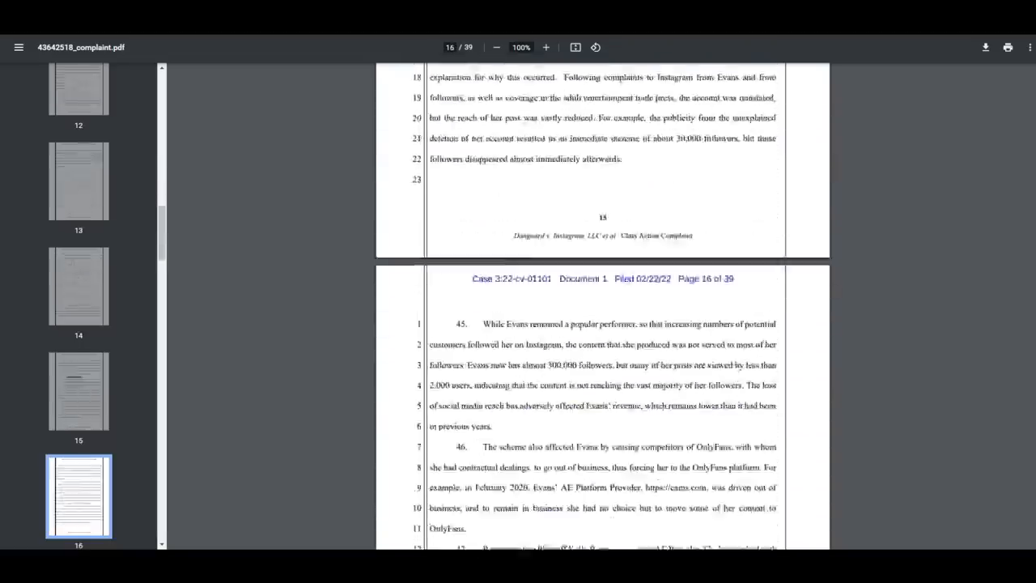
scroll("down", 3)
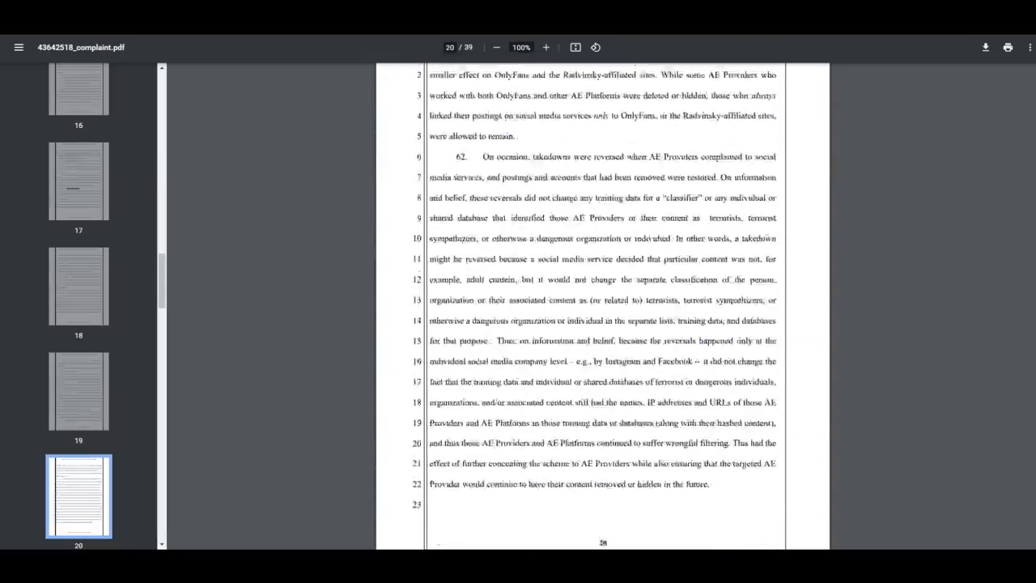
scroll("down", 3)
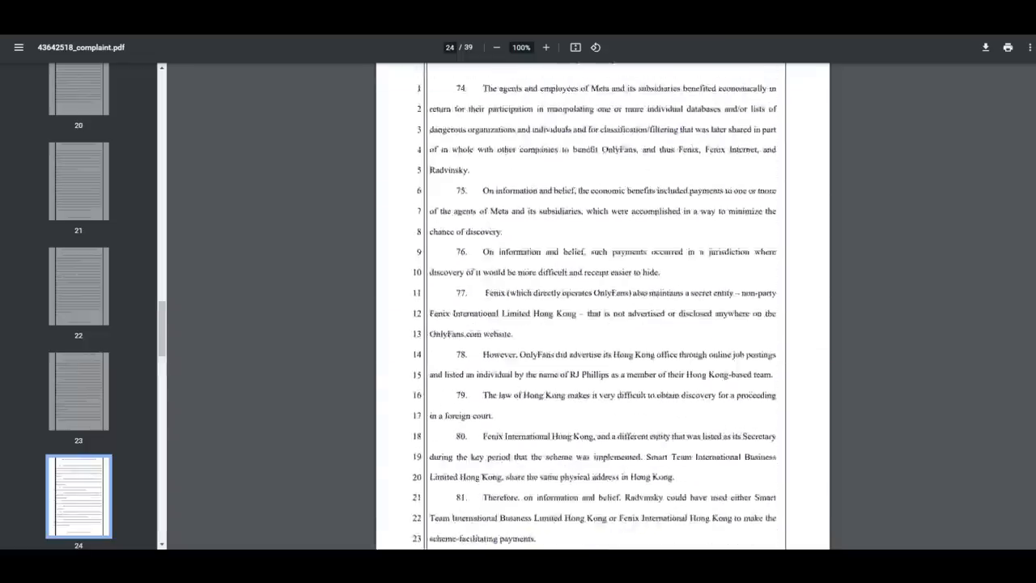
scroll("down", 3)
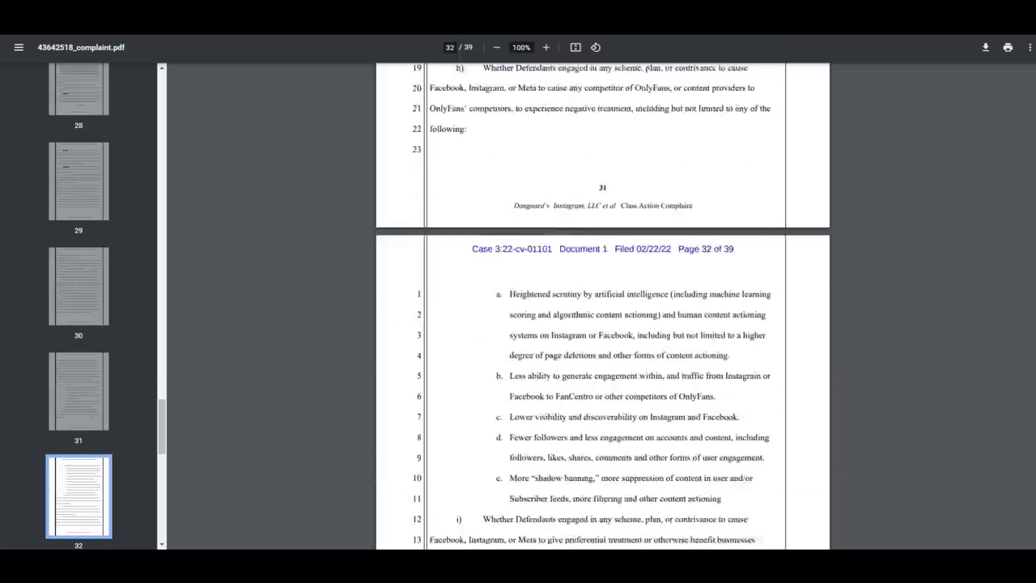
scroll("down", 3)
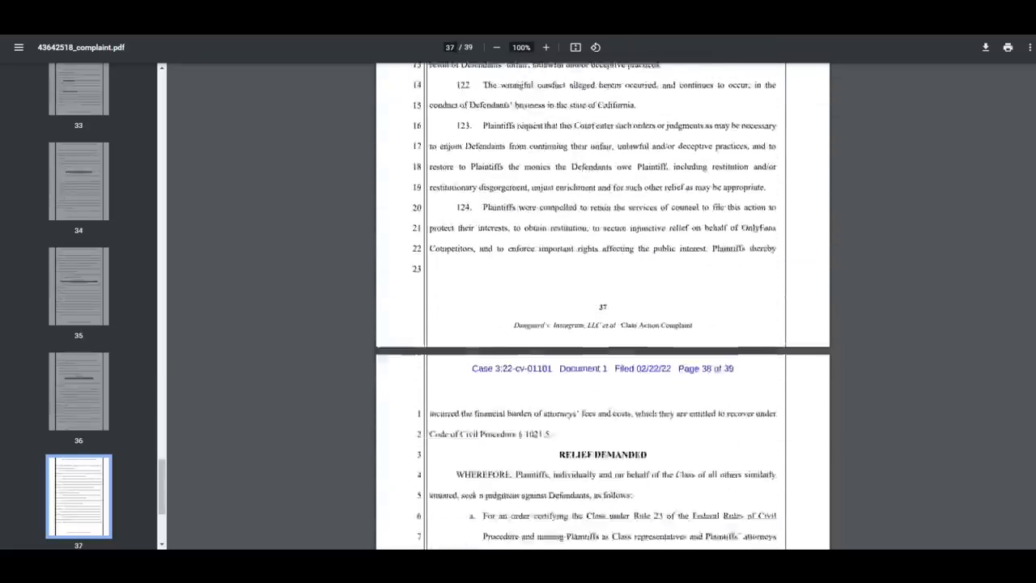
scroll("down", 3)
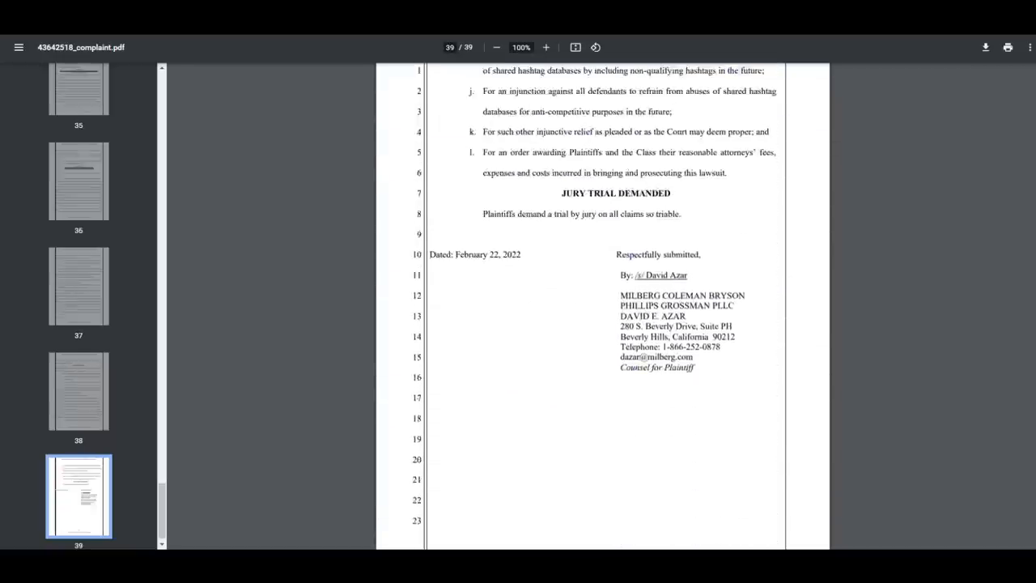
- Return to page 1 and highlight the 'CLASS ACTION COMPLAINT JURY TRIAL DEMANDED' title
left_click(77, 113)
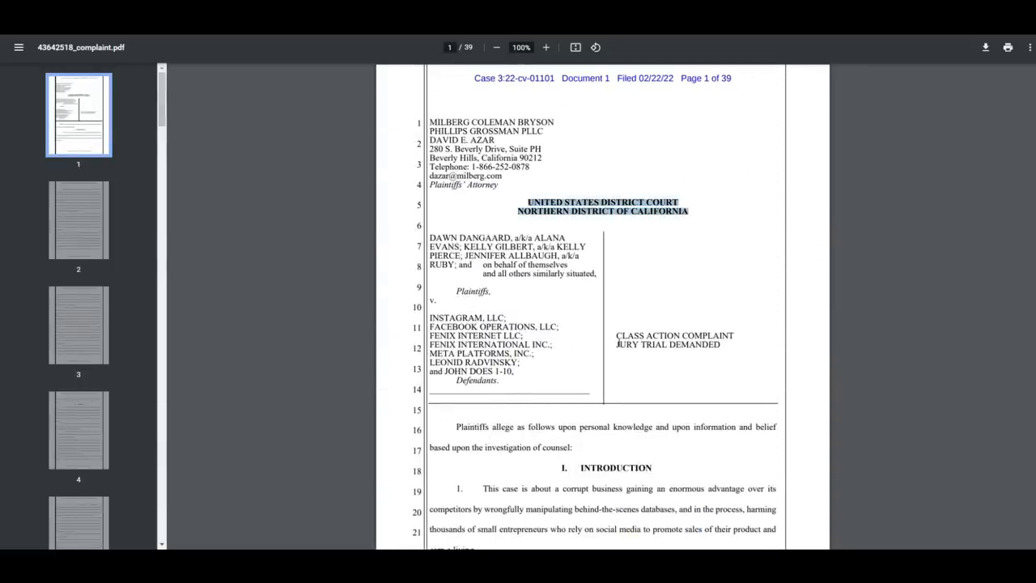
scroll("down", 3)
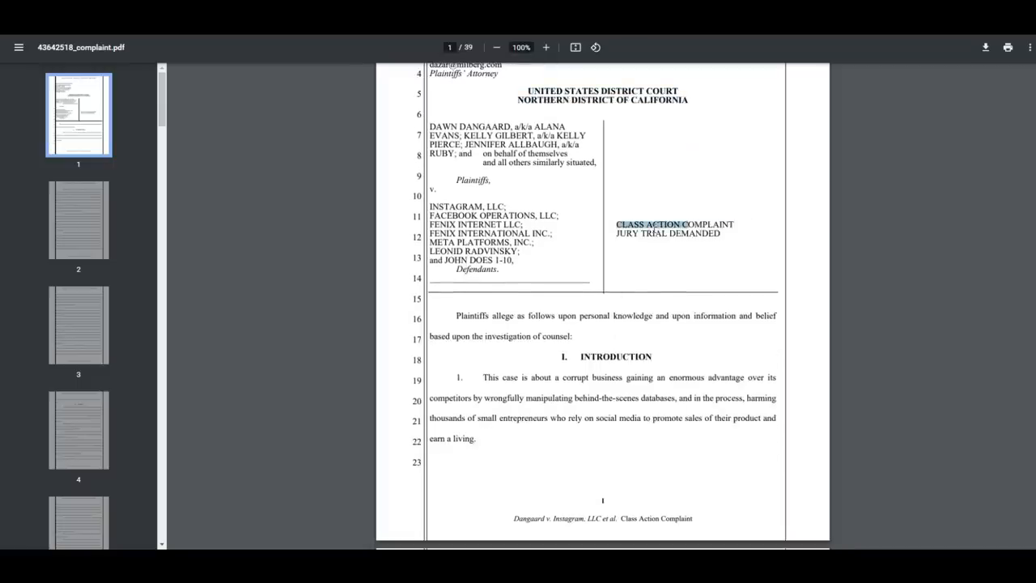
left_click_drag(617, 223, 735, 235)
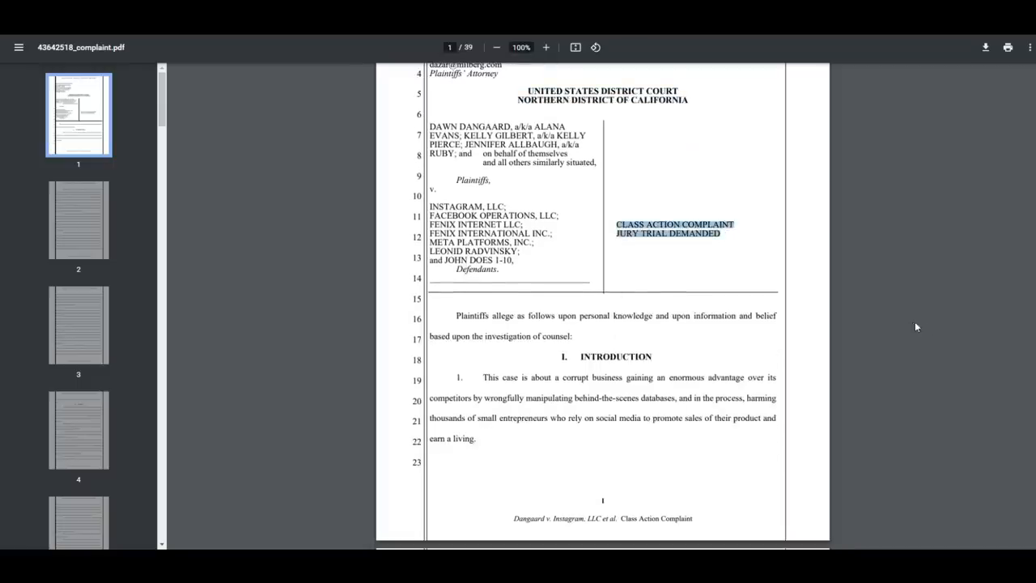
- Highlight paragraph 2 on page 2 about performers and Class Members
scroll("down", 3)
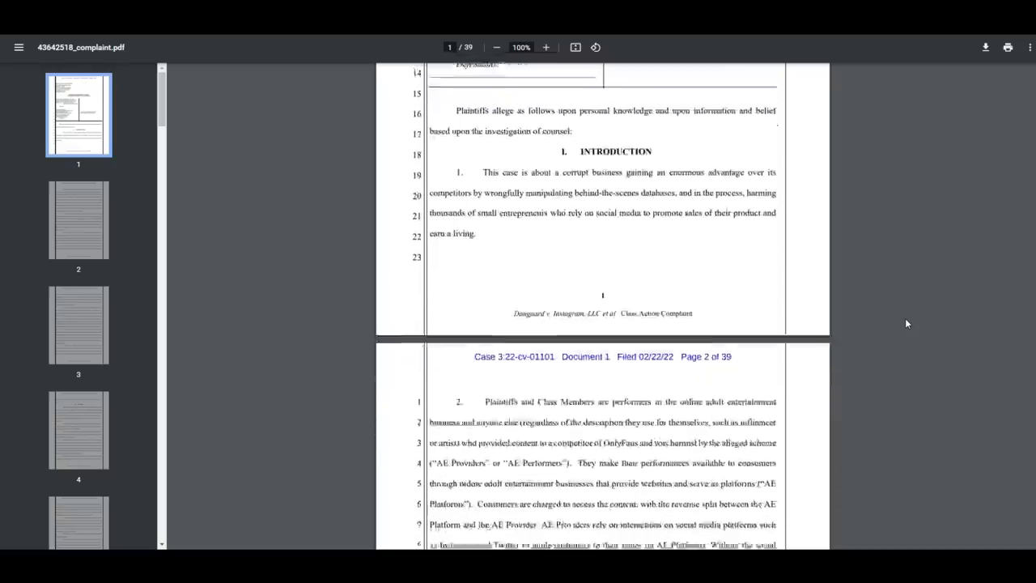
scroll("down", 3)
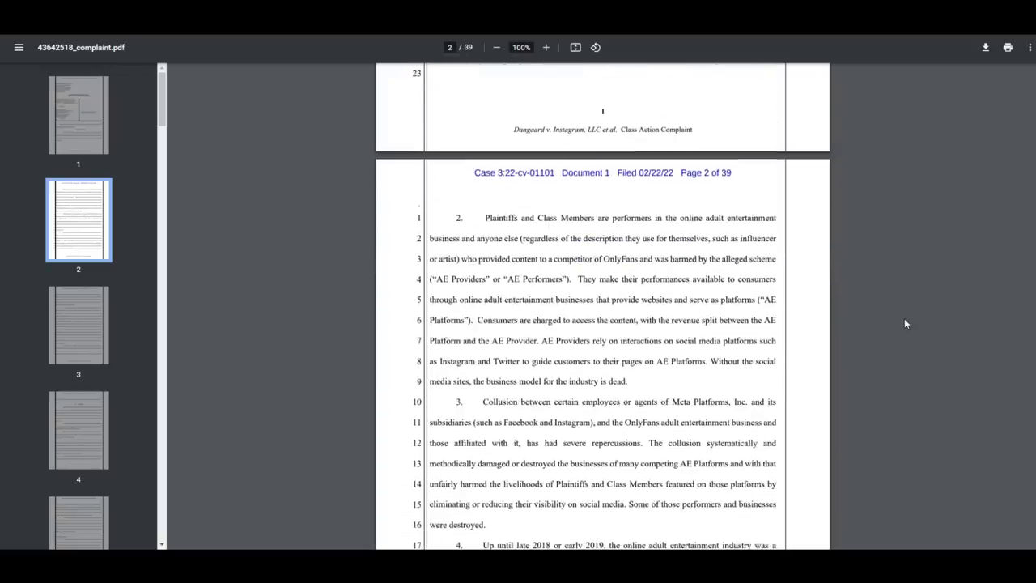
scroll("down", 3)
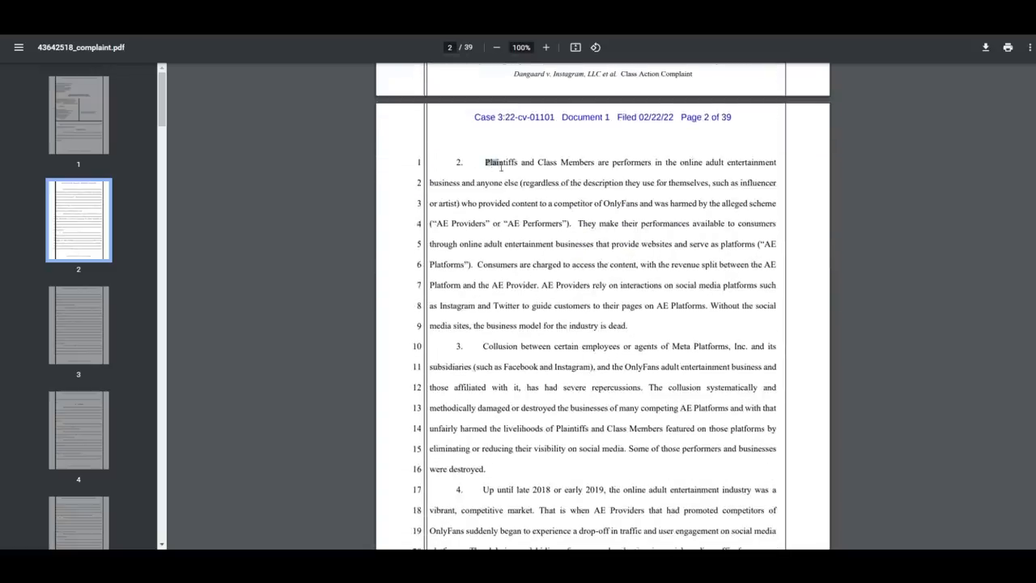
left_click_drag(486, 162, 631, 325)
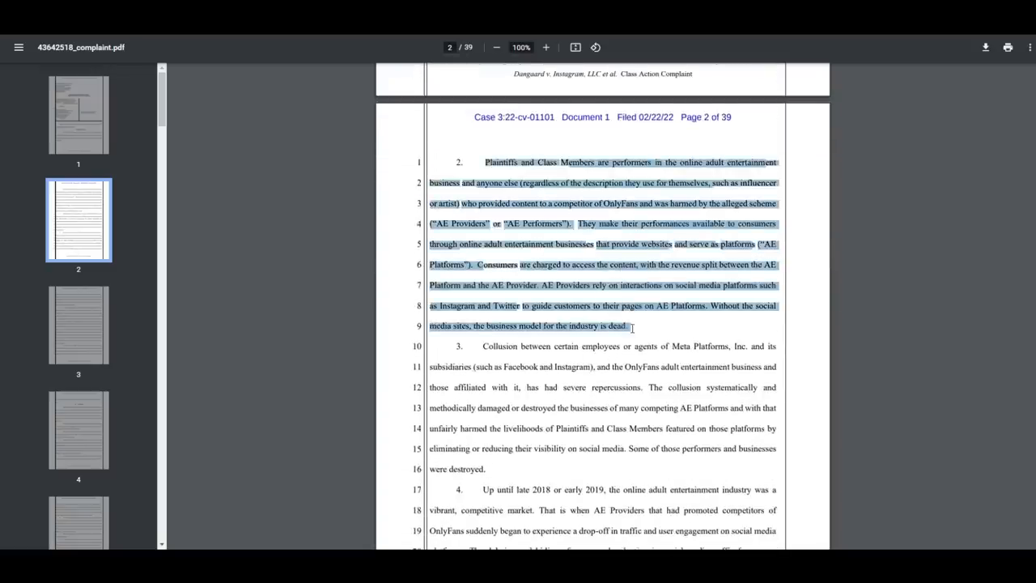
scroll("down", 3)
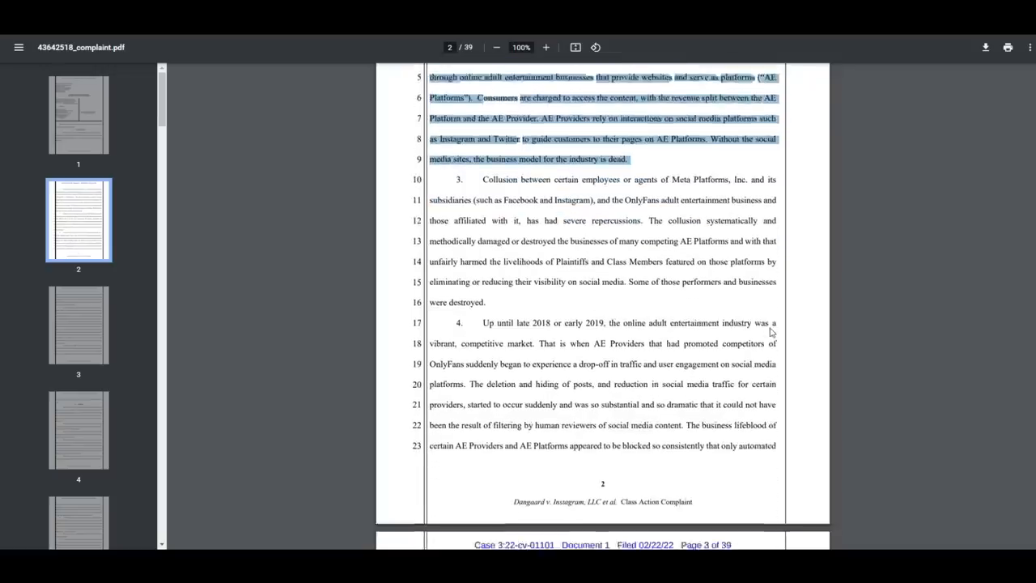
scroll("down", 3)
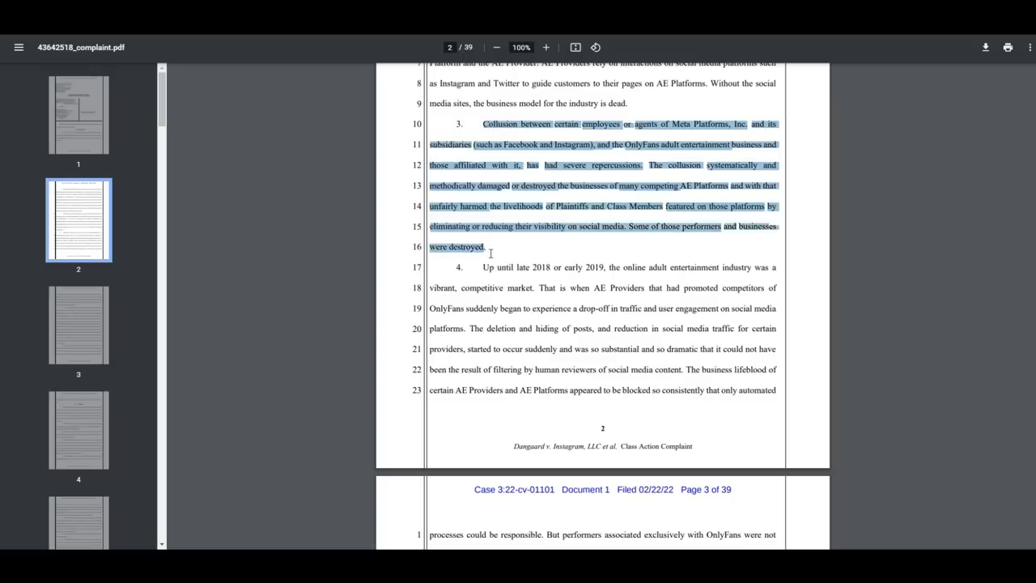
- Highlight paragraph 6 about the BBC article through its final line
scroll("down", 3)
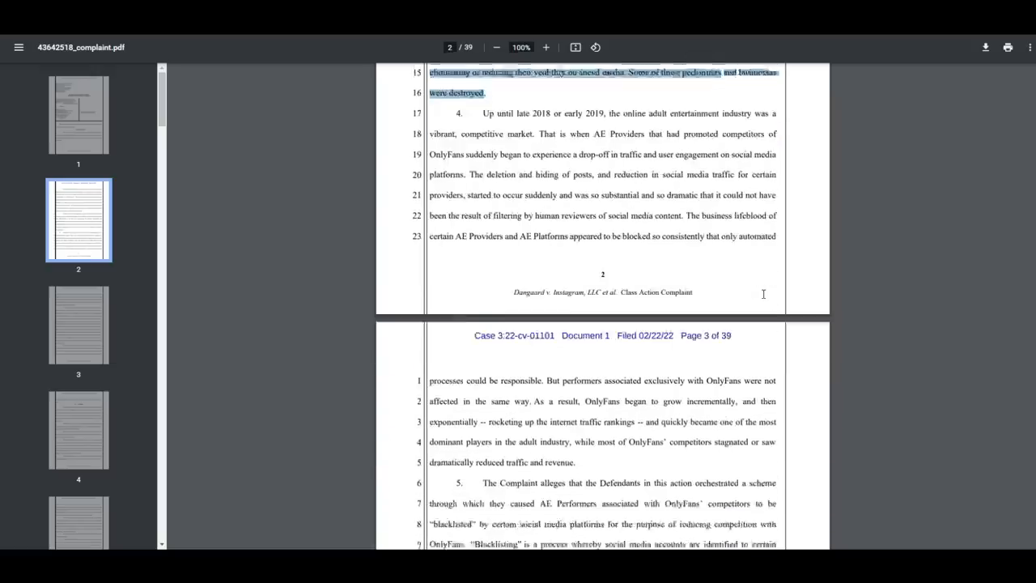
scroll("down", 3)
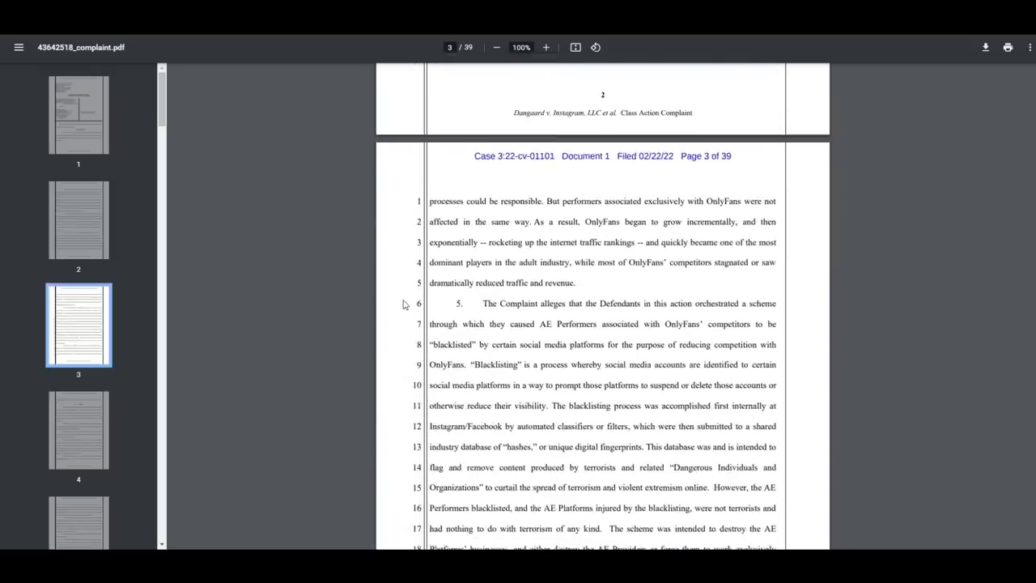
scroll("down", 3)
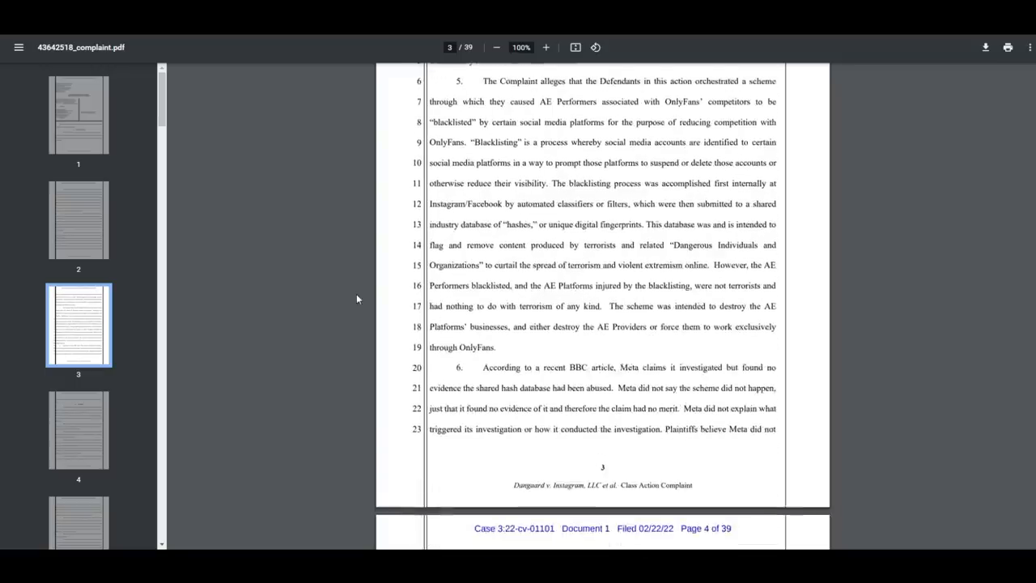
scroll("down", 3)
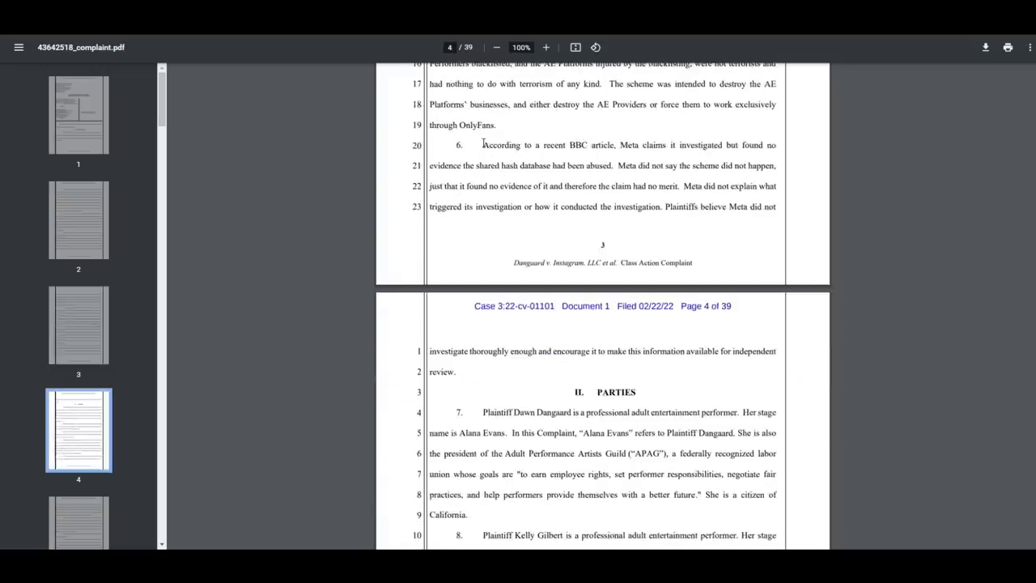
left_click_drag(482, 146, 548, 350)
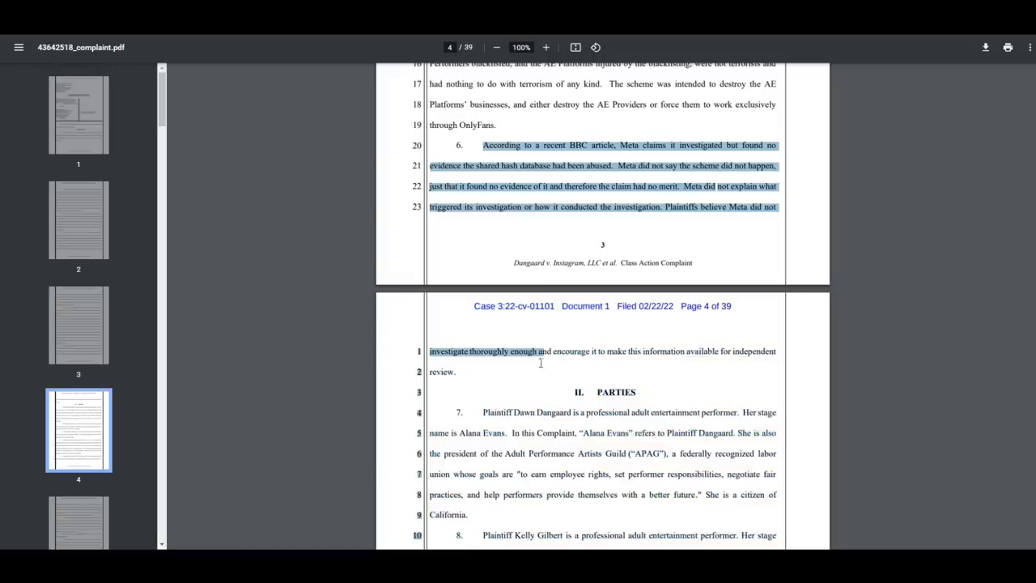
left_click_drag(542, 349, 457, 370)
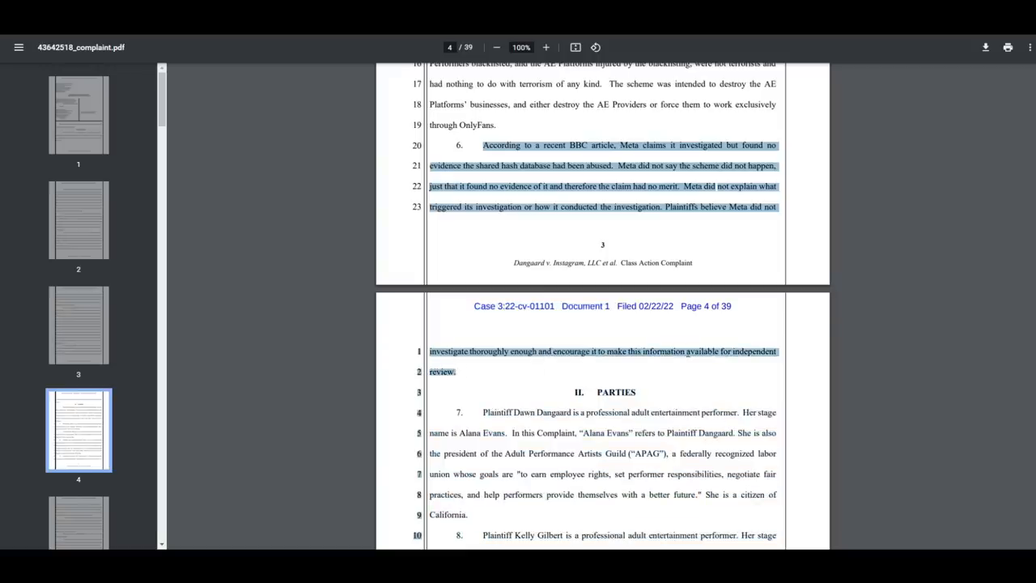
- Scroll down through the Facts section to paragraph 26 on page 8
scroll("down", 3)
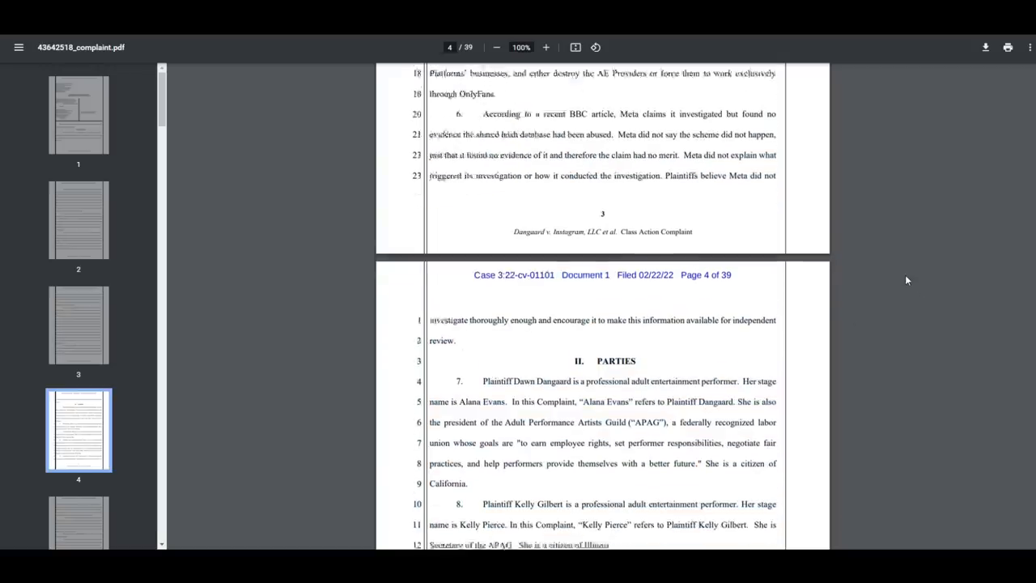
scroll("down", 3)
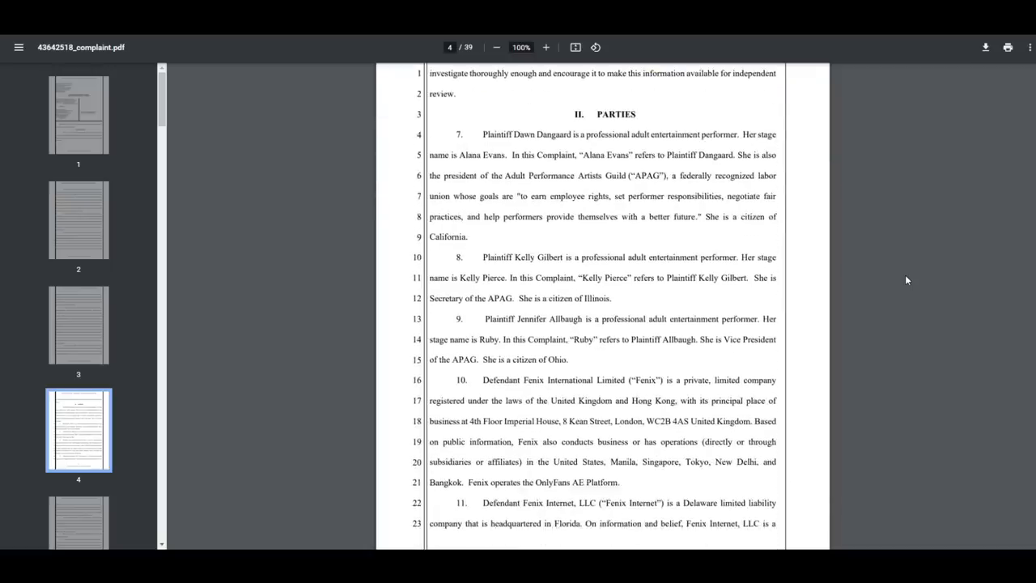
scroll("down", 3)
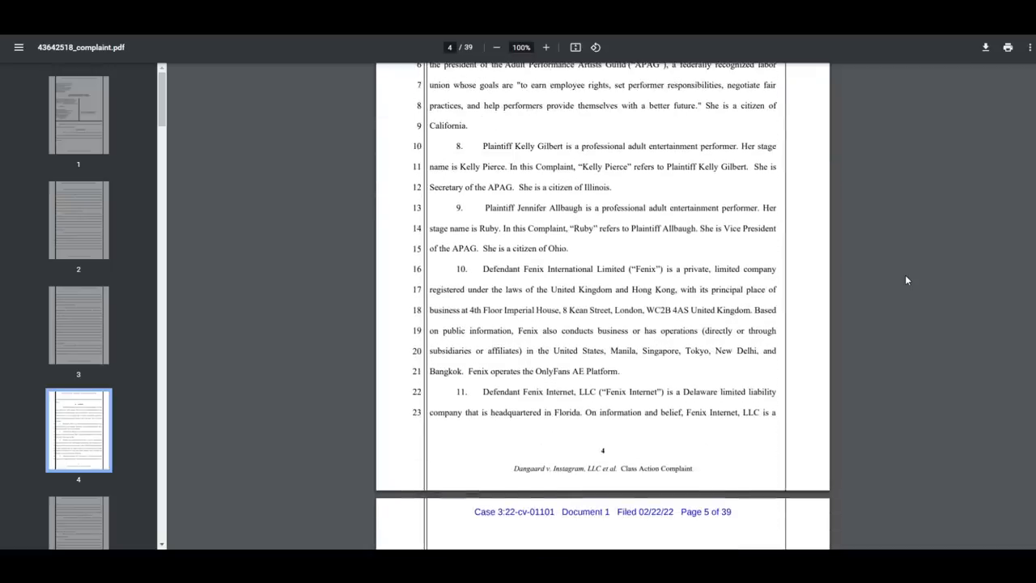
scroll("down", 3)
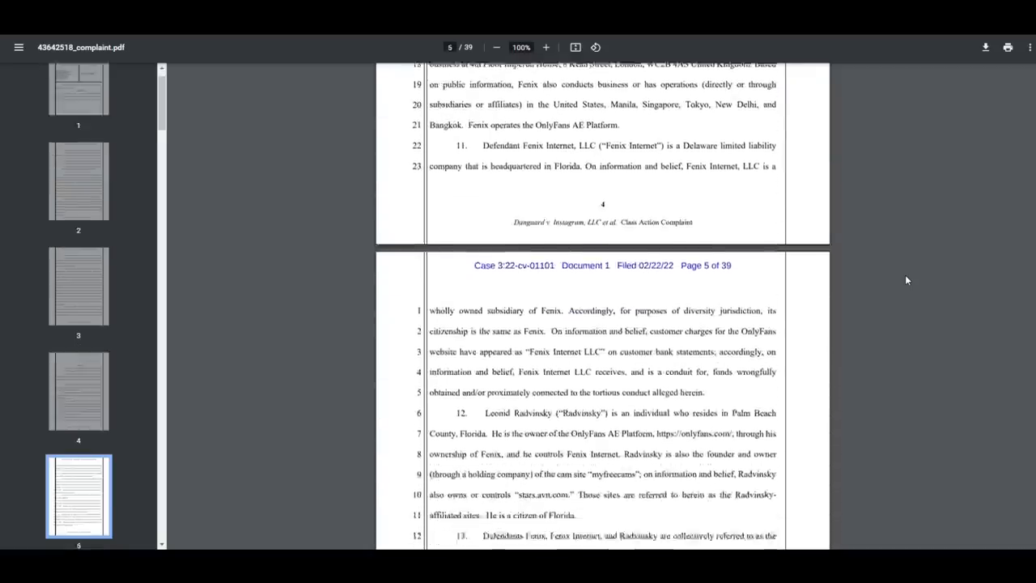
scroll("down", 3)
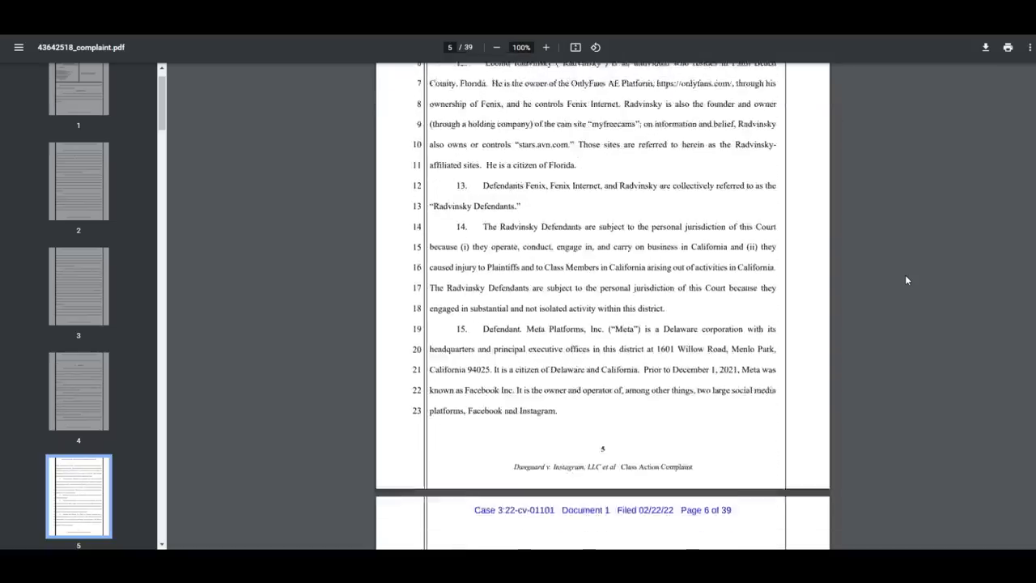
scroll("down", 3)
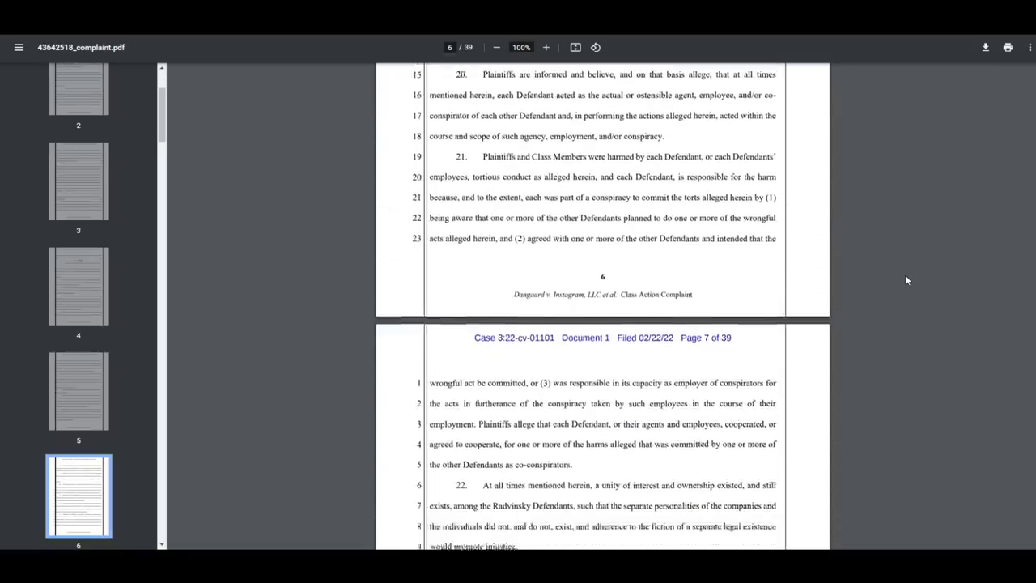
scroll("down", 3)
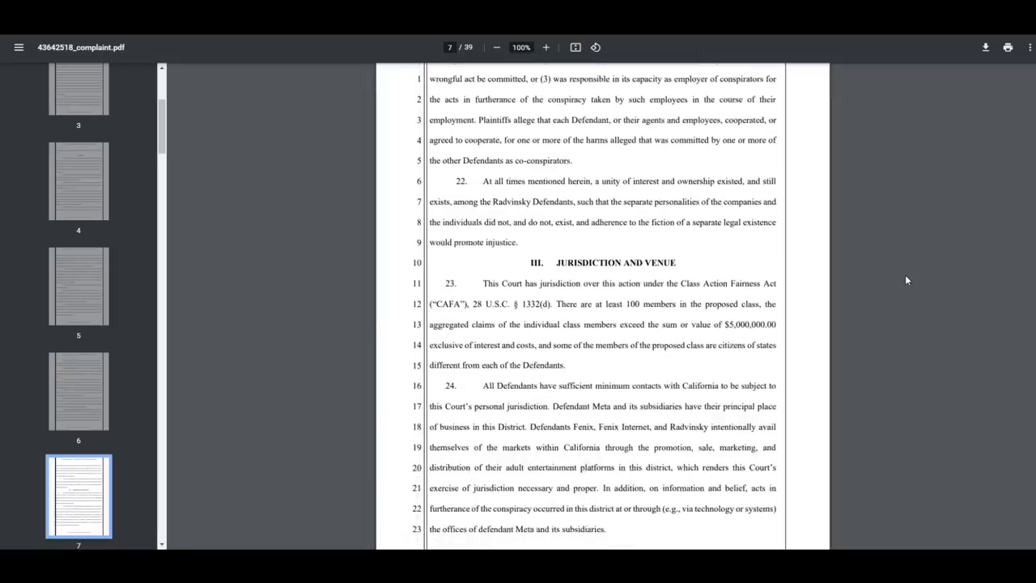
scroll("down", 3)
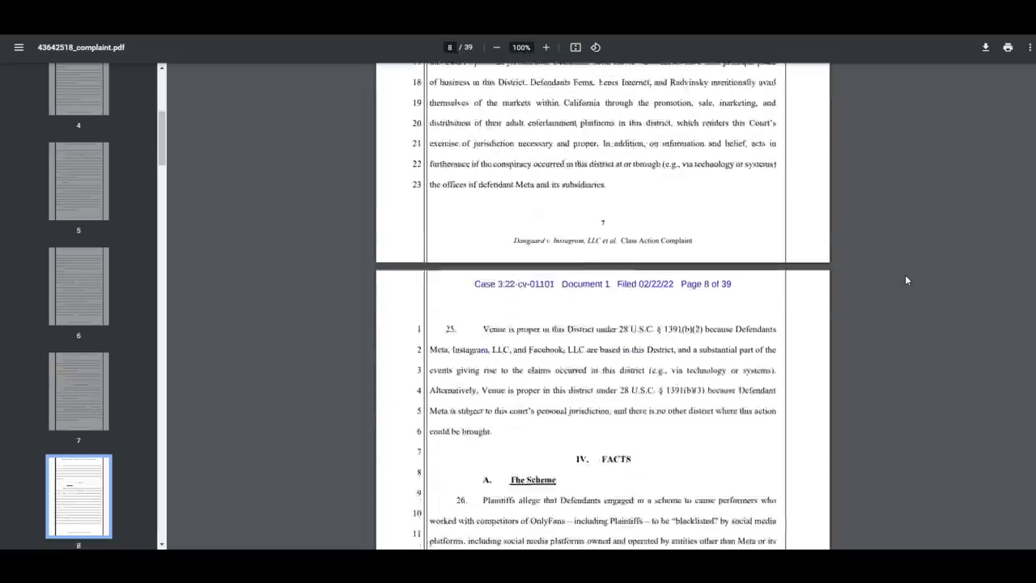
scroll("down", 3)
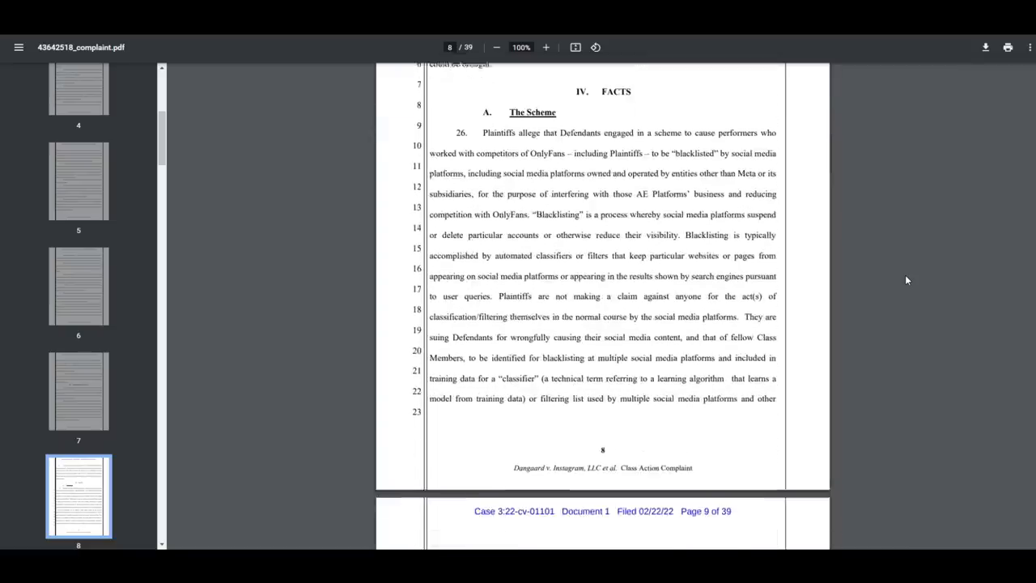
scroll("down", 3)
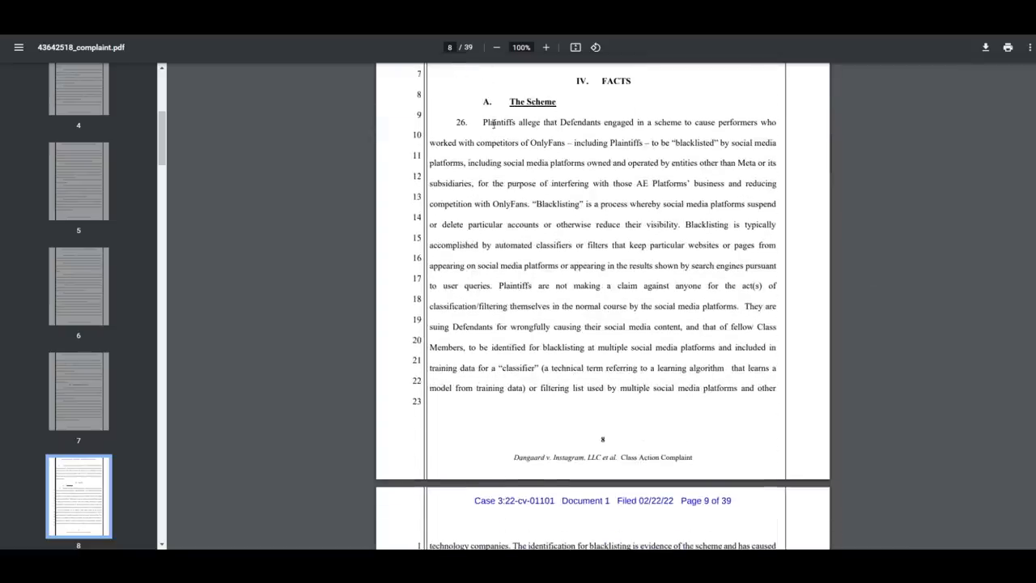
- Highlight paragraph 26's passage from 'to be blacklisted' through 'competition with OnlyFans.'
left_click_drag(482, 123, 660, 204)
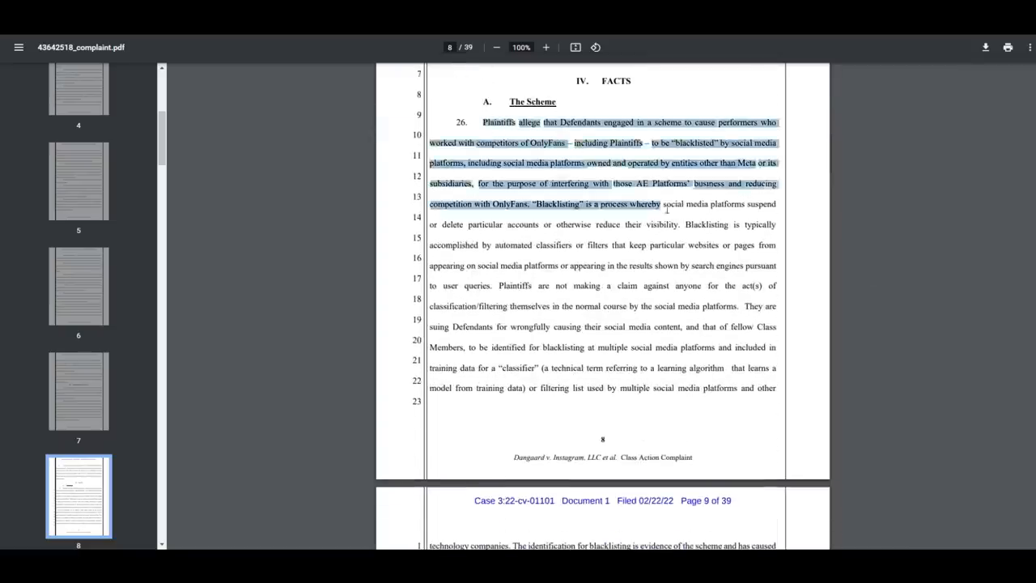
left_click_drag(663, 204, 780, 388)
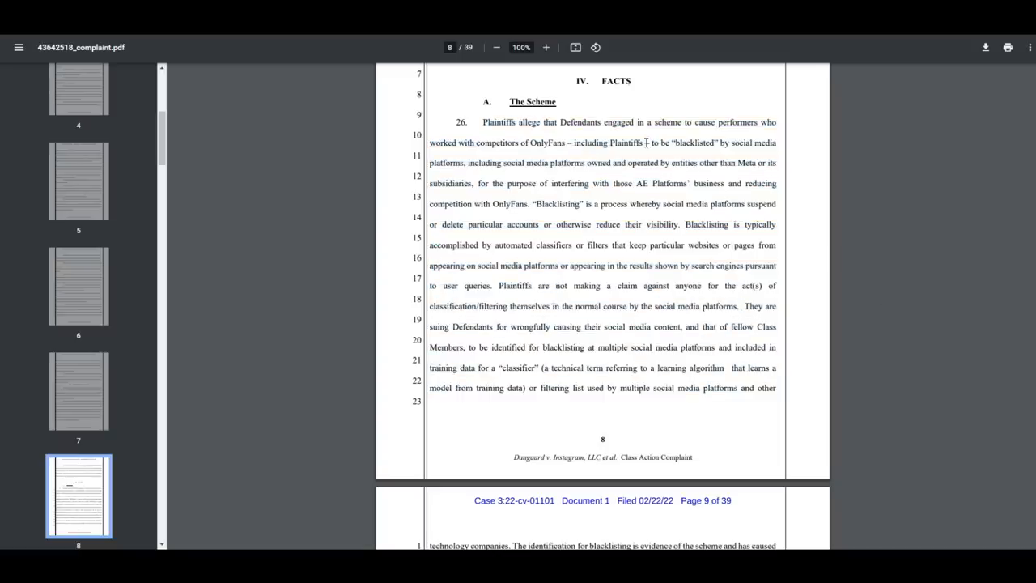
left_click_drag(650, 143, 502, 162)
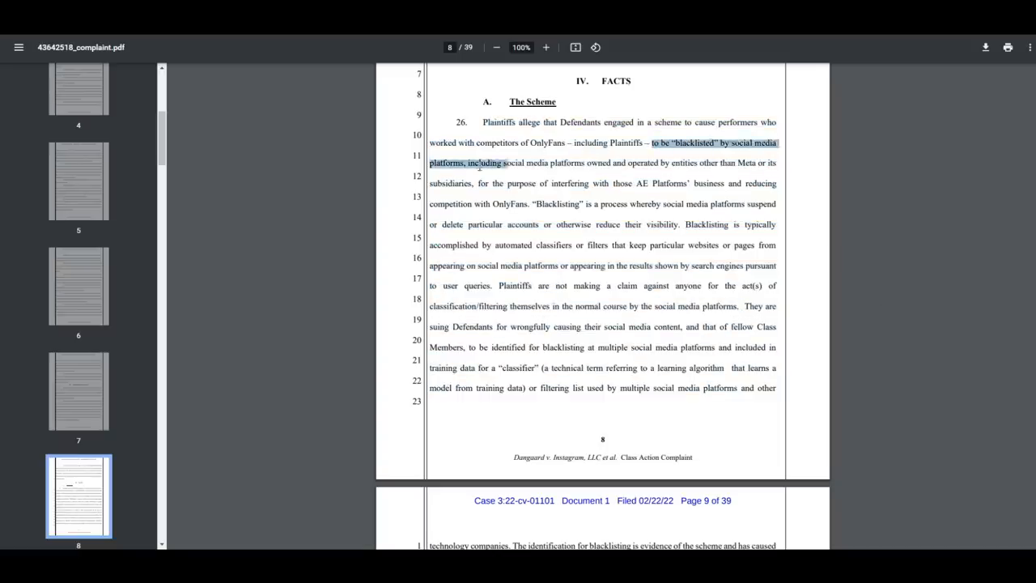
left_click_drag(502, 162, 531, 183)
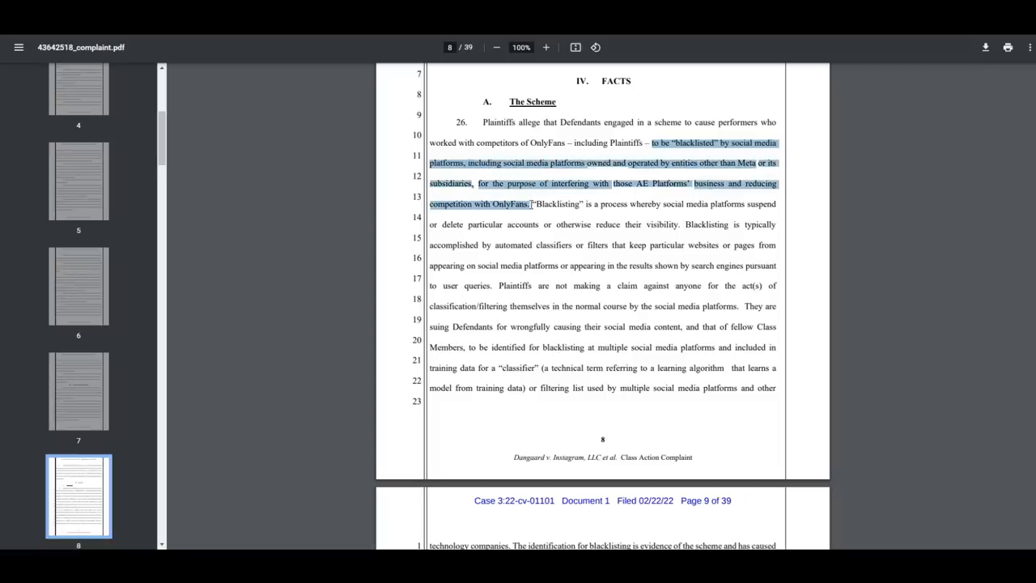
scroll("down", 3)
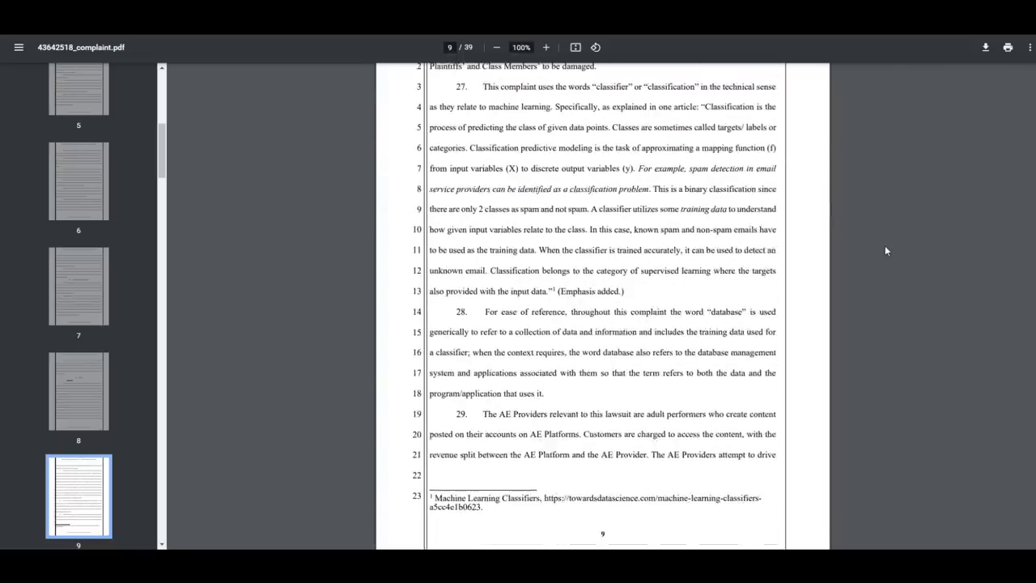
- Highlight paragraph 31 on page 10 about the adult entertainment market
scroll("down", 3)
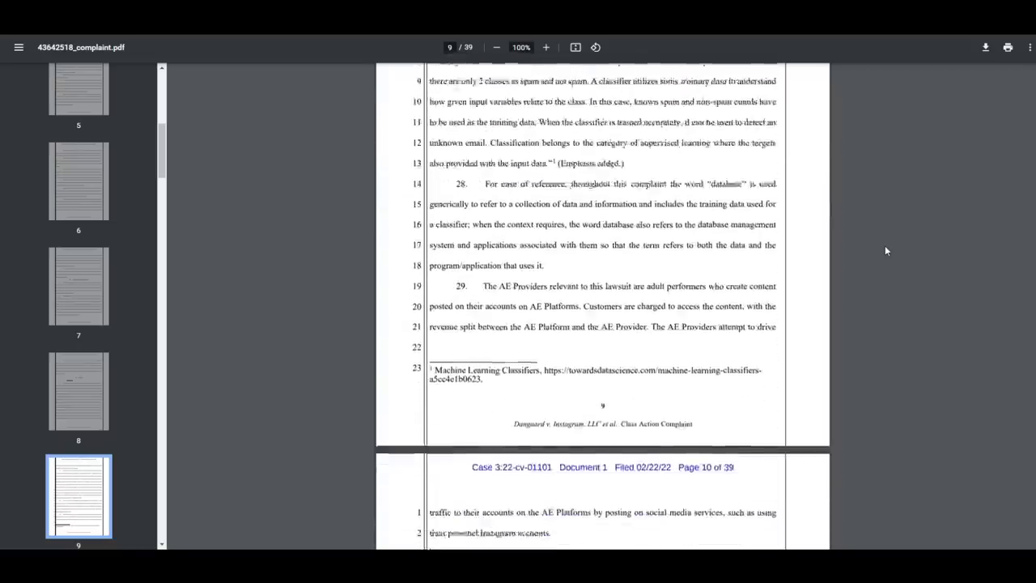
scroll("down", 3)
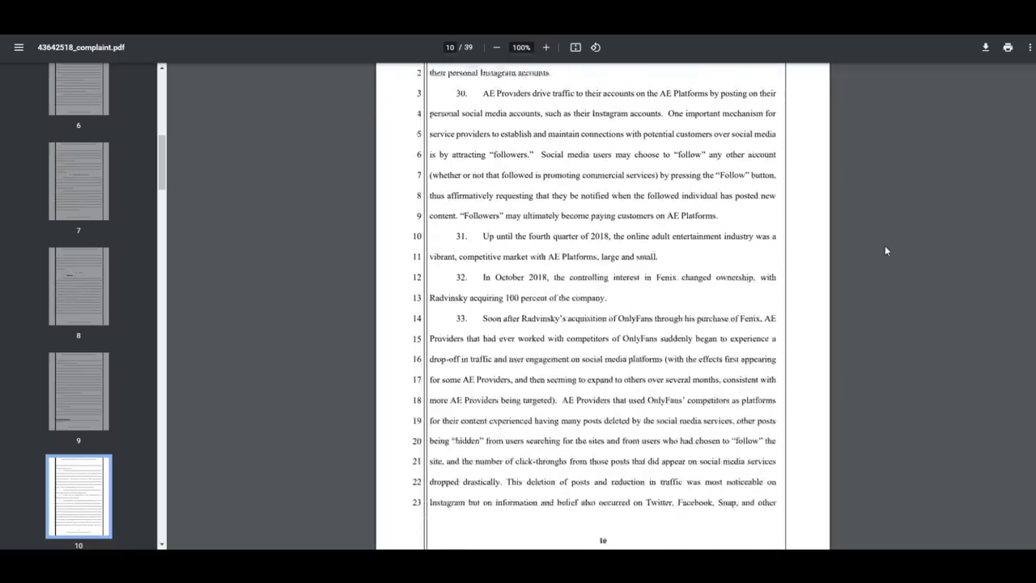
scroll("down", 3)
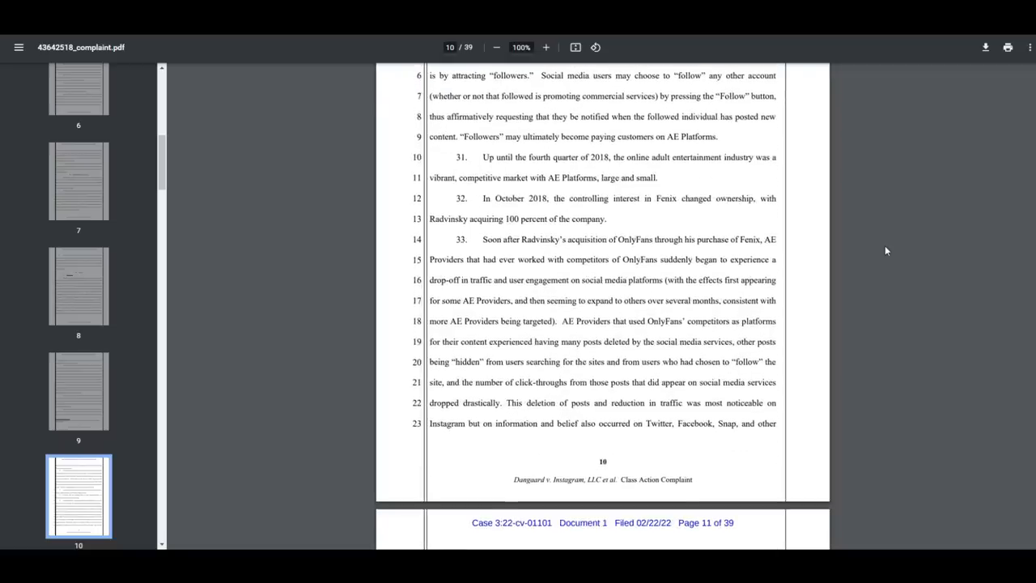
left_click_drag(482, 157, 615, 198)
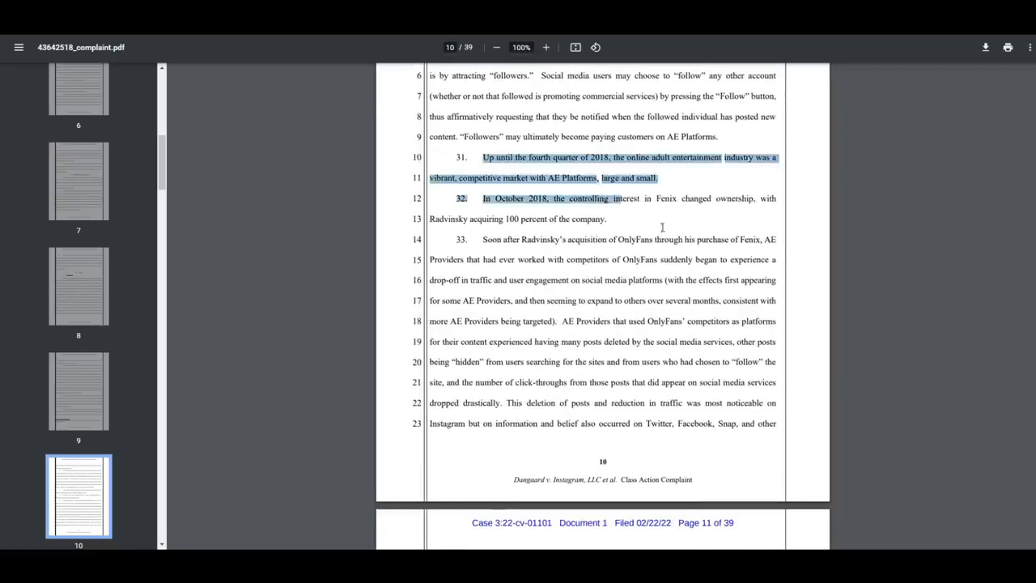
- Scroll on to page 13's Competitor A traffic-loss chart
scroll("down", 3)
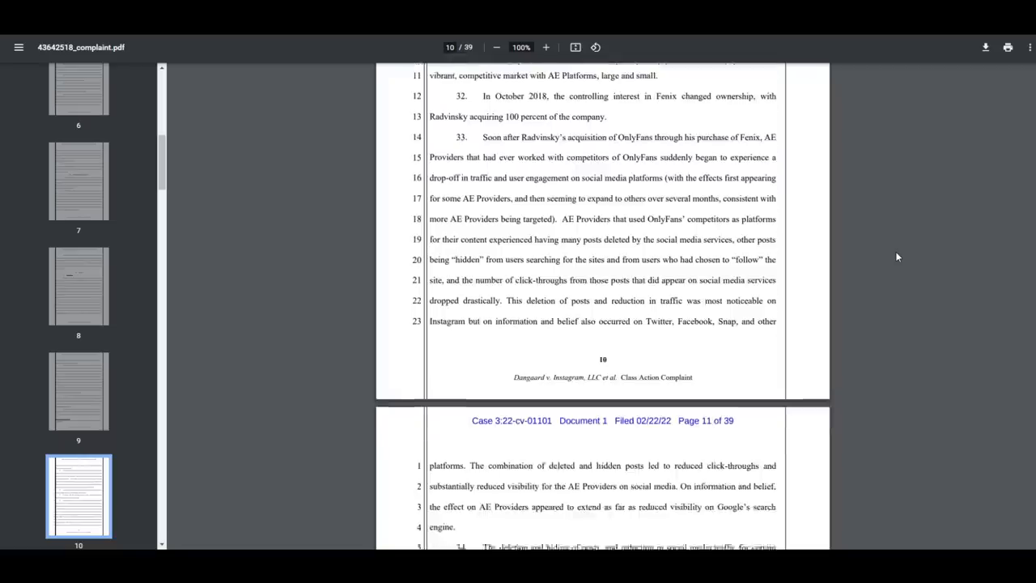
scroll("down", 3)
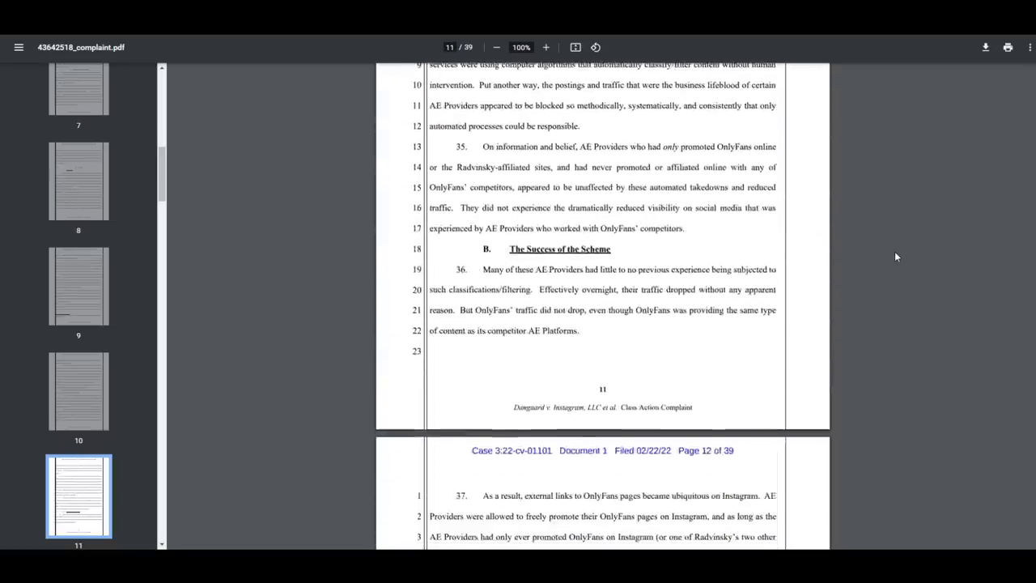
scroll("down", 3)
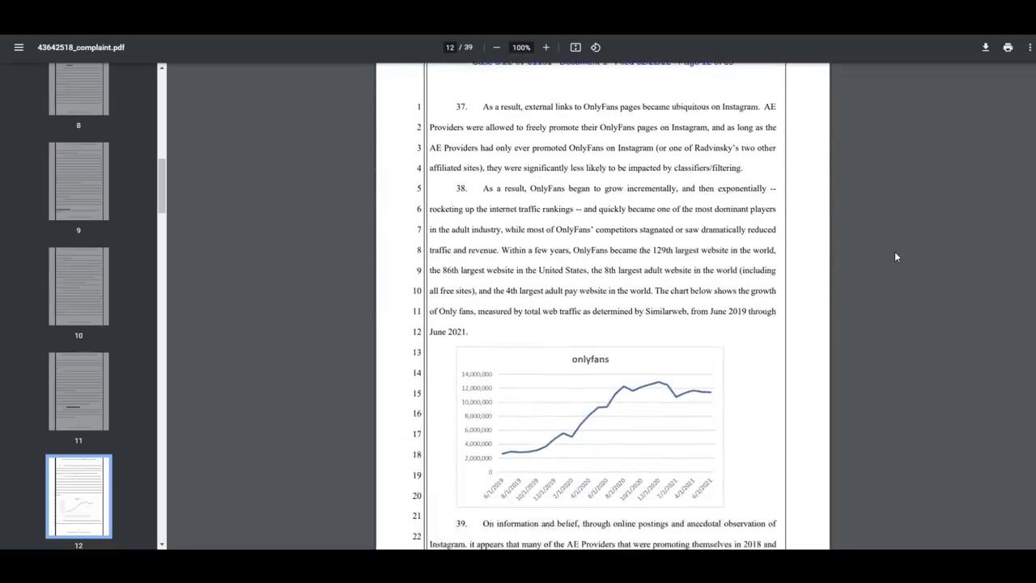
scroll("down", 3)
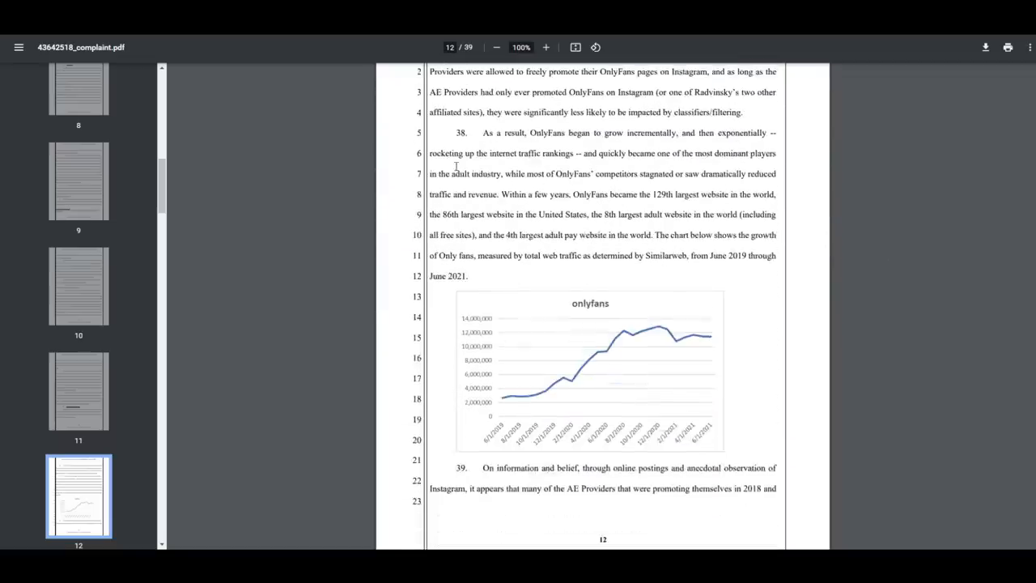
scroll("down", 3)
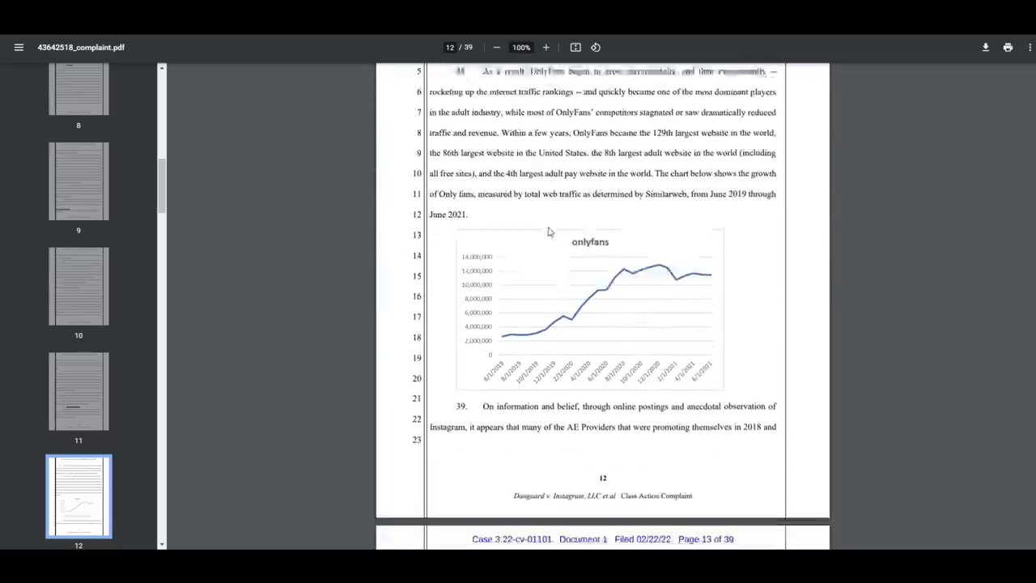
scroll("down", 3)
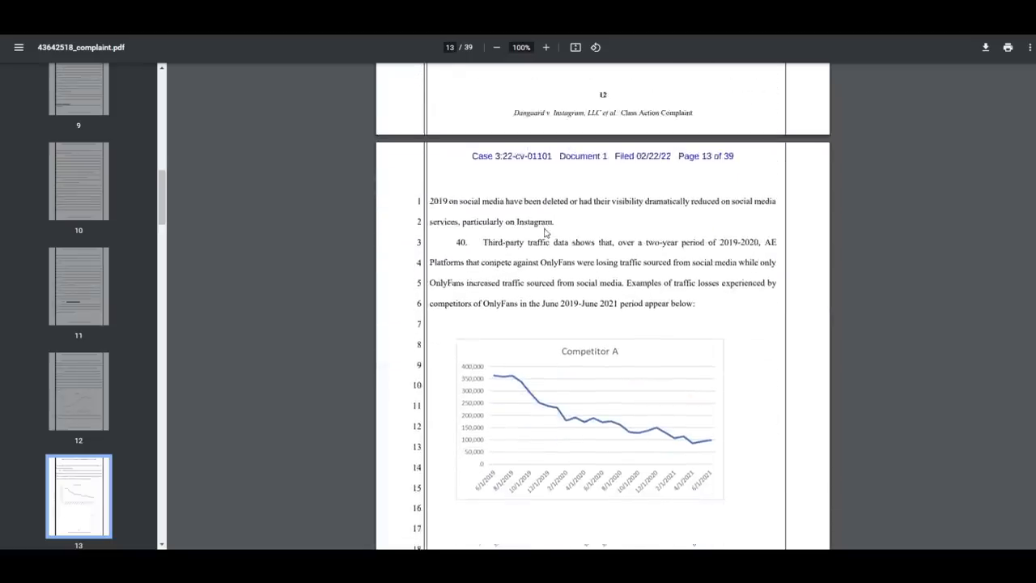
scroll("down", 3)
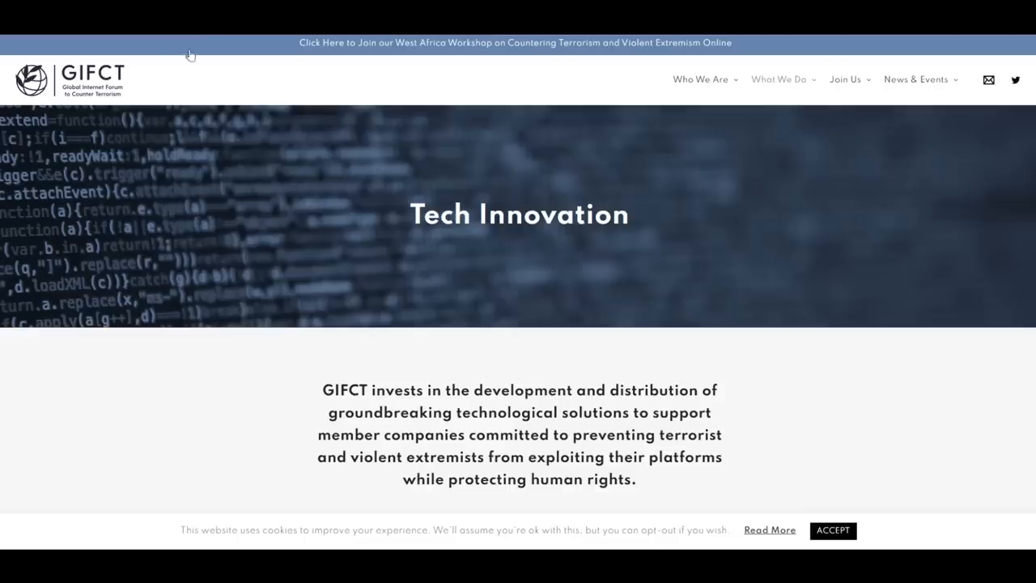
mouse_move(136, 128)
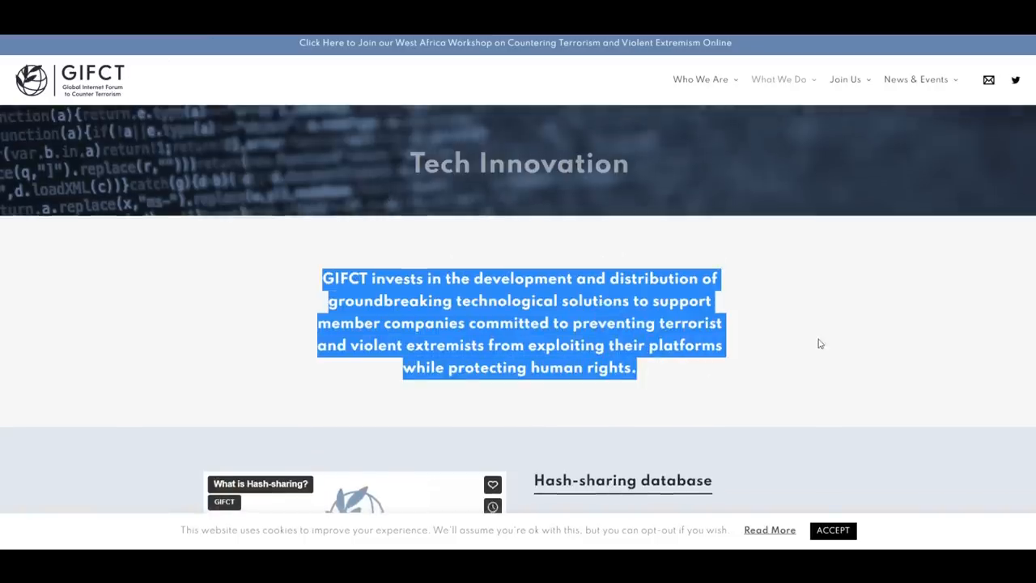
- Scroll down the GIFCT Tech Innovation page past its introduction
scroll("down", 3)
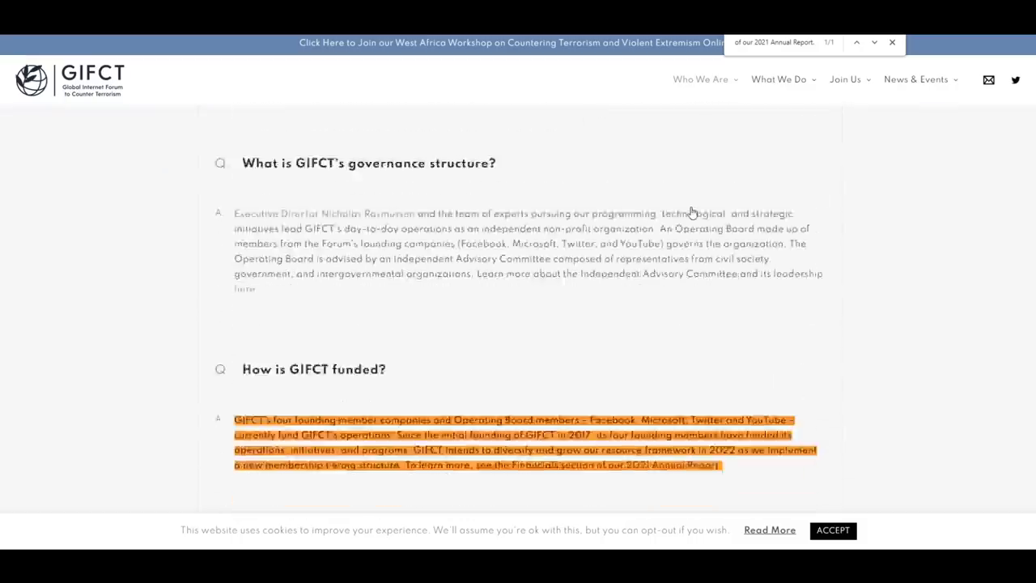
scroll("down", 3)
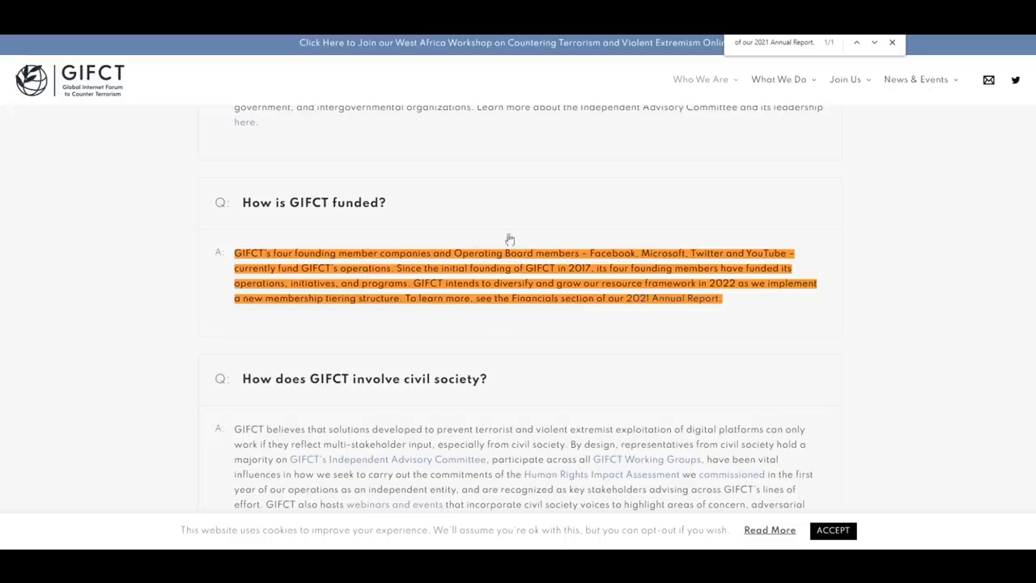
mouse_move(192, 125)
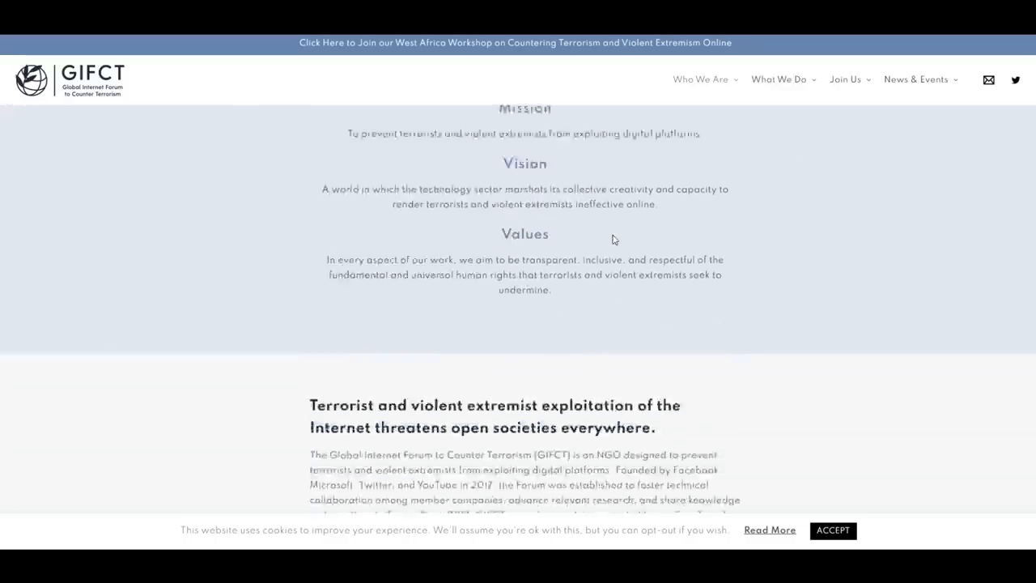
- Scroll the About page past Mission, Vision, Values and Organizational Principles to the footer
scroll("down", 3)
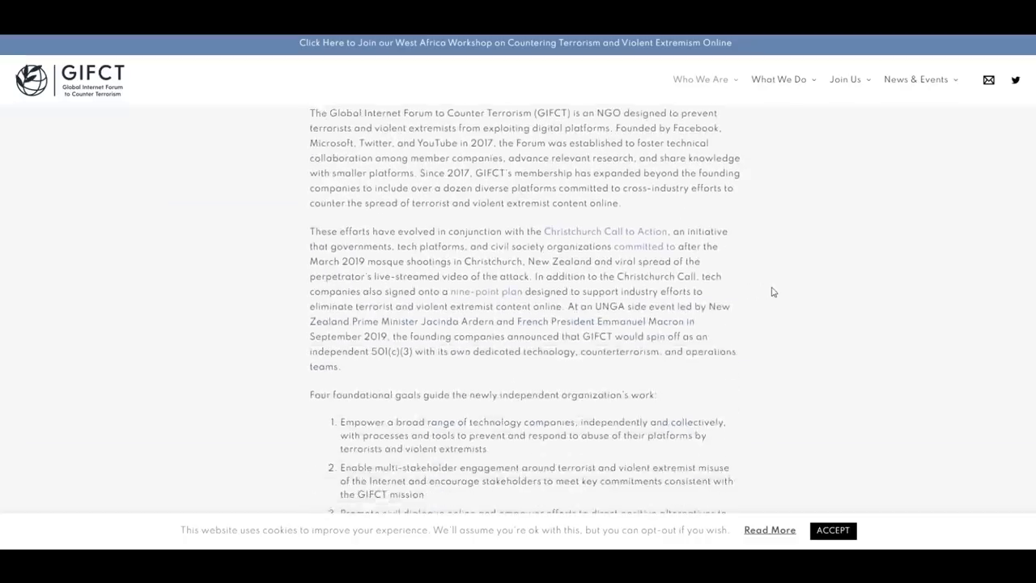
scroll("down", 3)
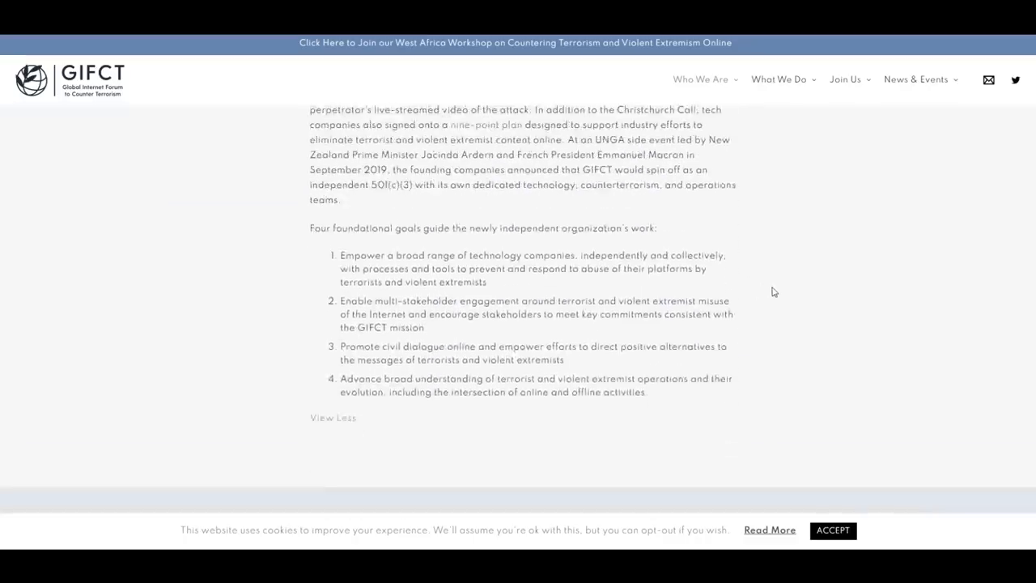
scroll("down", 3)
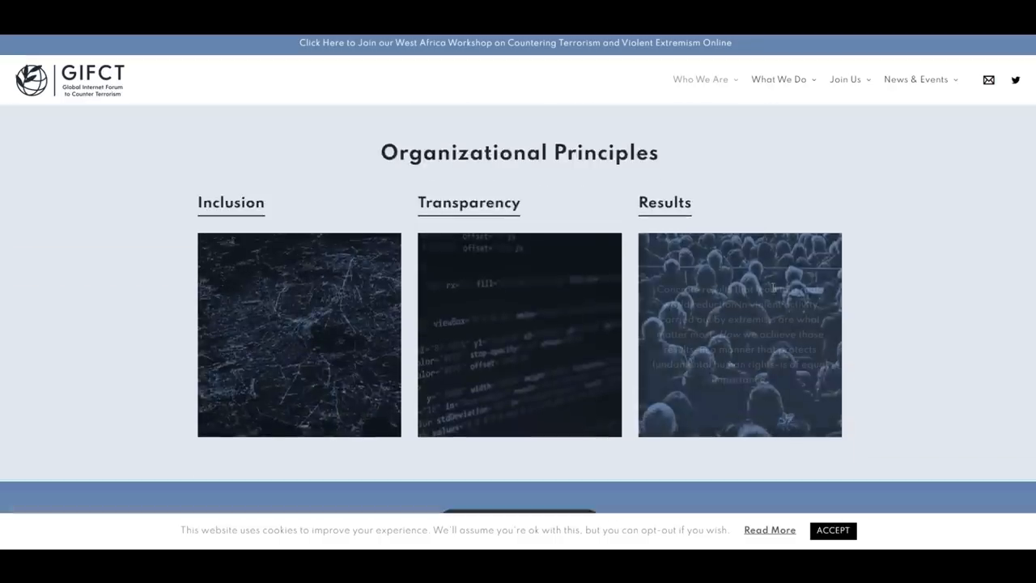
scroll("down", 3)
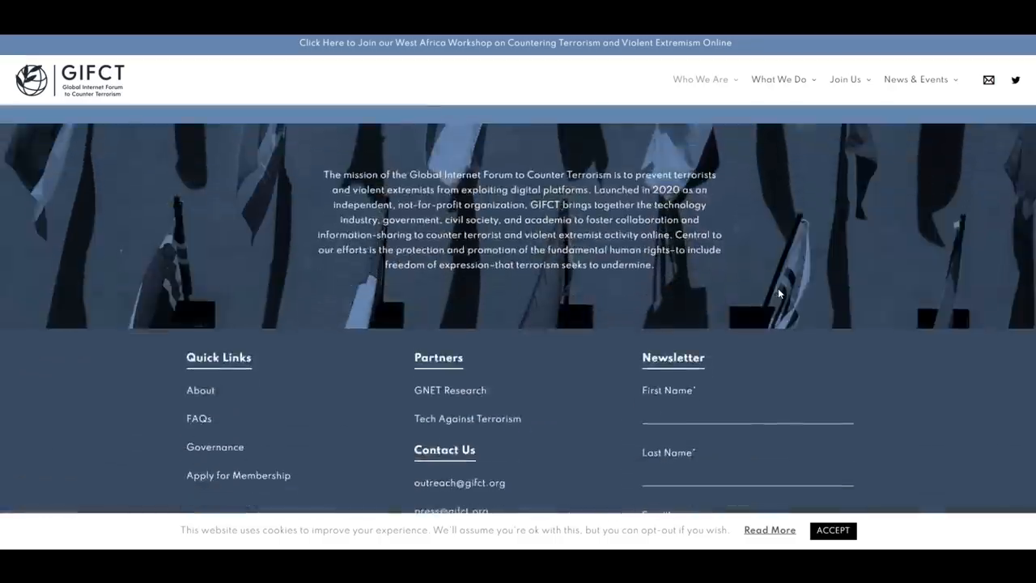